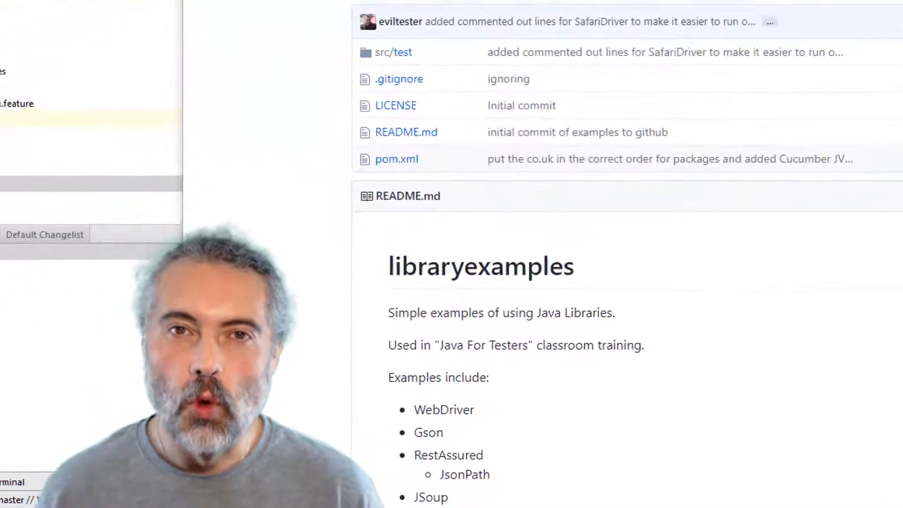
Step: Navigate src/test → compendiumdev → webdriver on GitHub and view SwapiGUIFormUsageTest.java's exercise comment
{"action": "scroll", "scroll_direction": "down", "scroll_amount": 3}
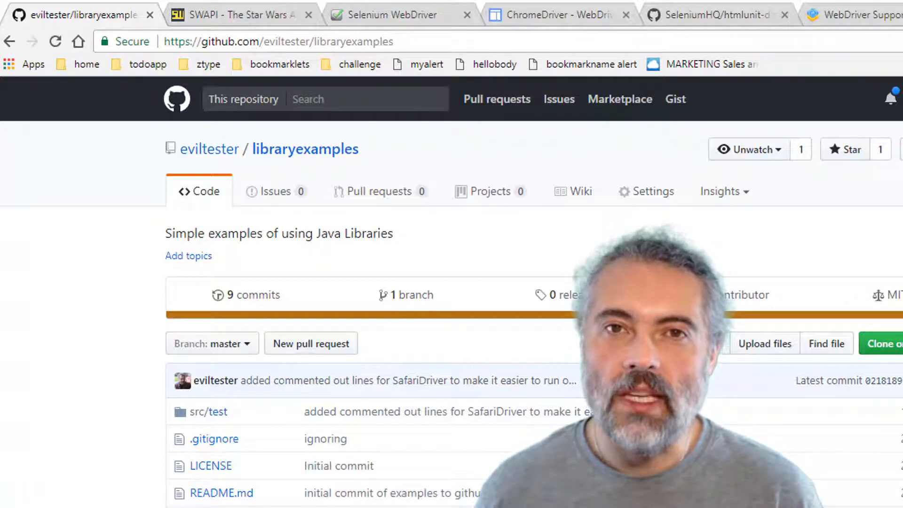
{"action": "mouse_move", "coordinate": [389, 14]}
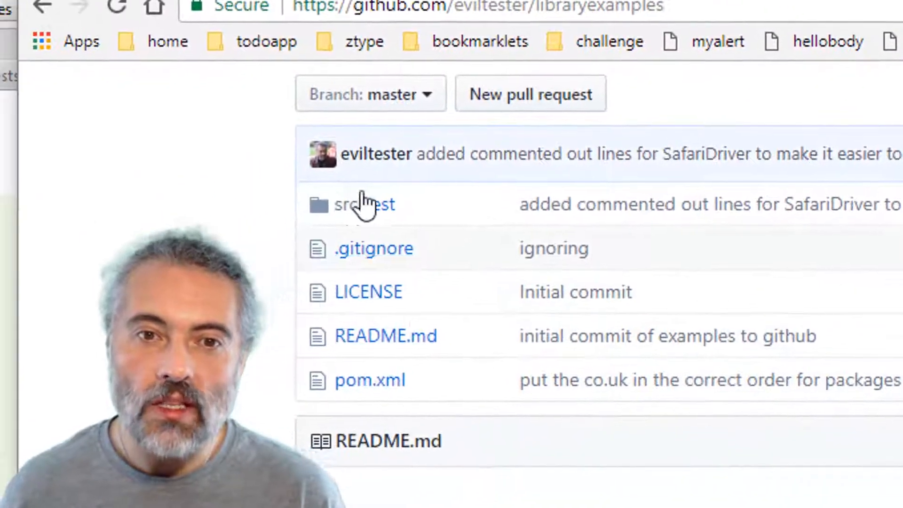
{"action": "left_click", "coordinate": [363, 204]}
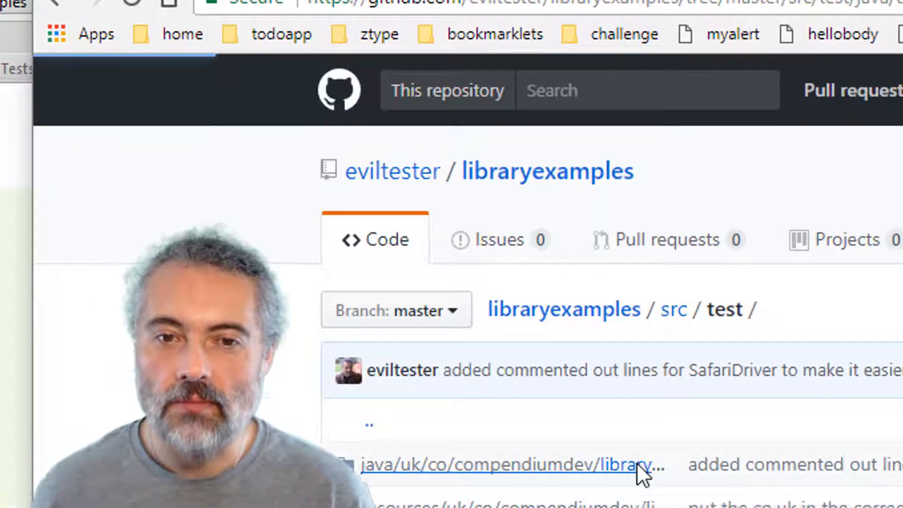
{"action": "left_click", "coordinate": [507, 464]}
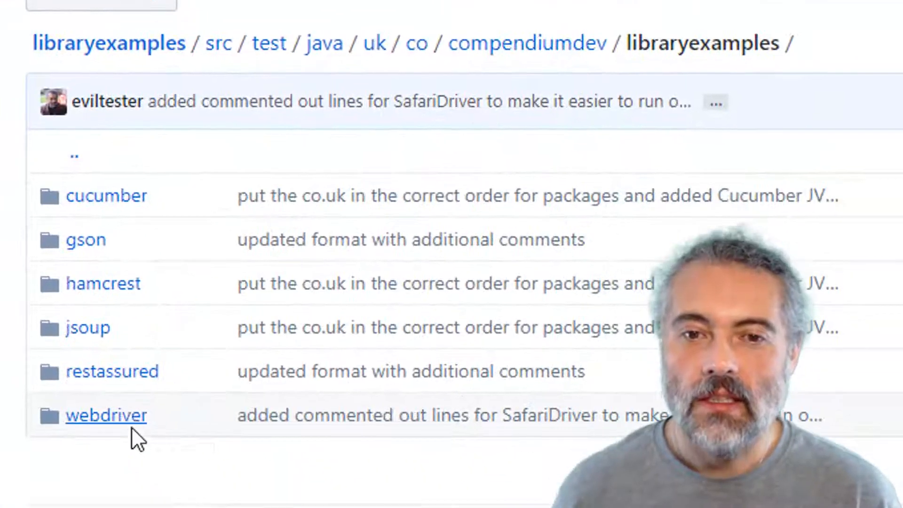
{"action": "left_click", "coordinate": [106, 415]}
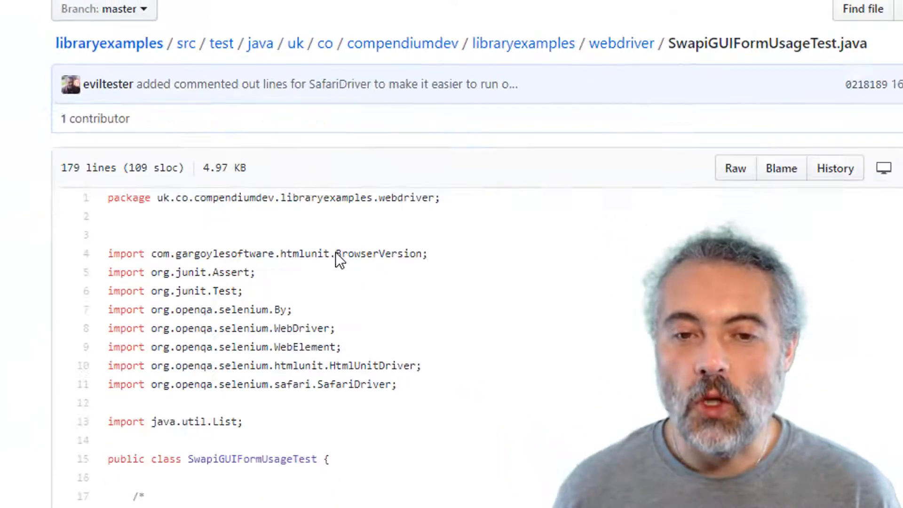
{"action": "scroll", "scroll_direction": "down", "scroll_amount": 3}
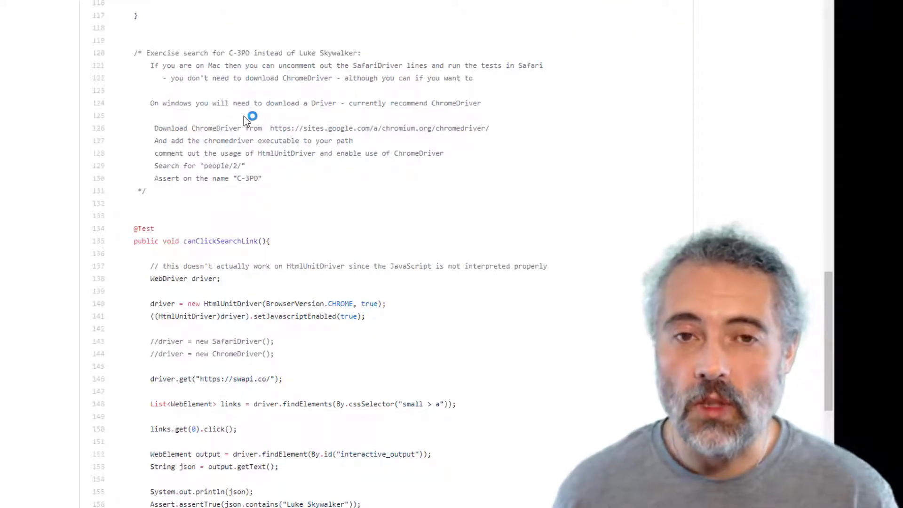
Step: Request people/2/ in SWAPI's Try it now to see C-3PO's JSON record
{"action": "left_click", "coordinate": [184, 21]}
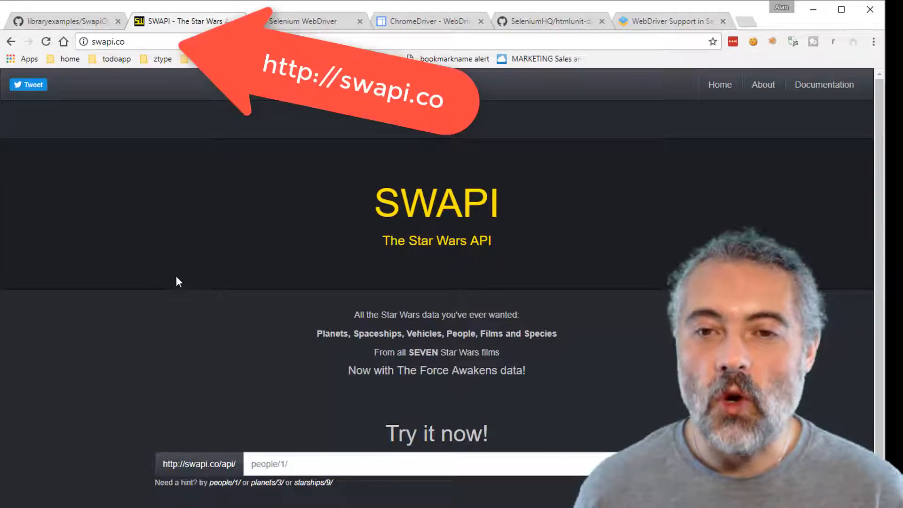
{"action": "scroll", "scroll_direction": "down", "scroll_amount": 3}
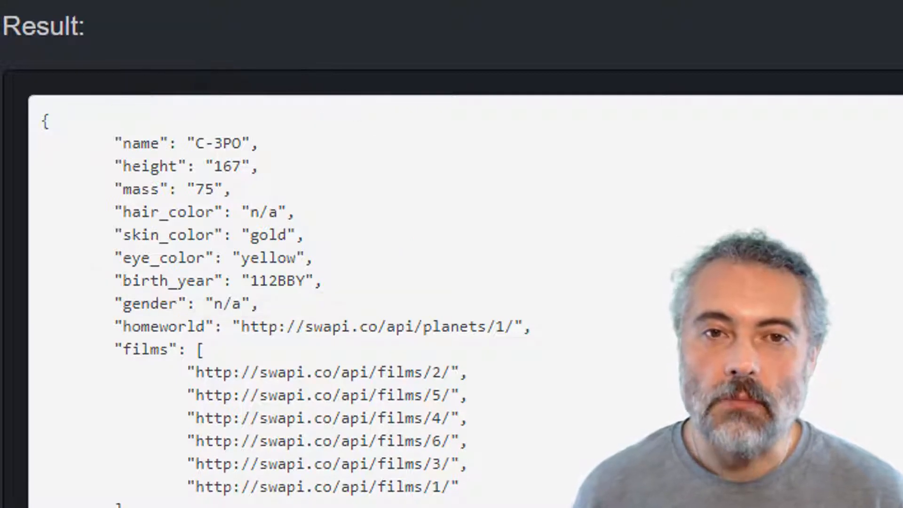
{"action": "left_click", "coordinate": [299, 24]}
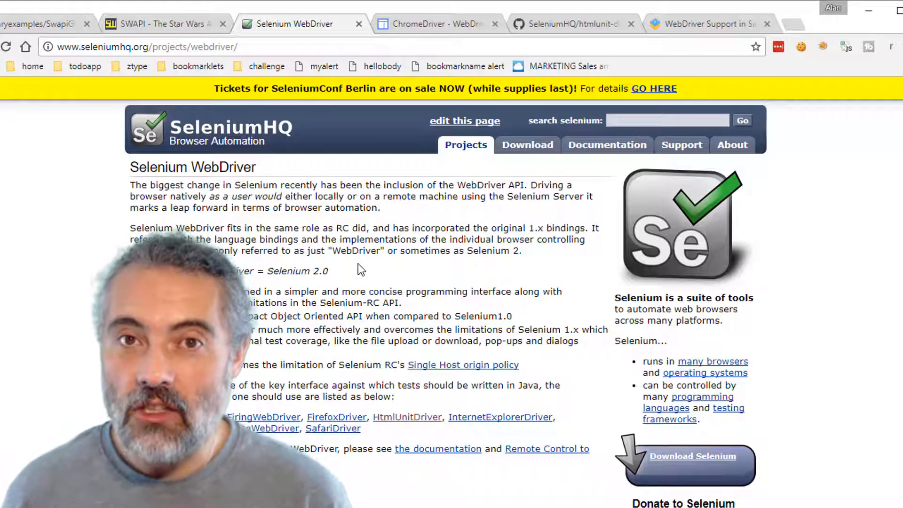
{"action": "mouse_move", "coordinate": [332, 428]}
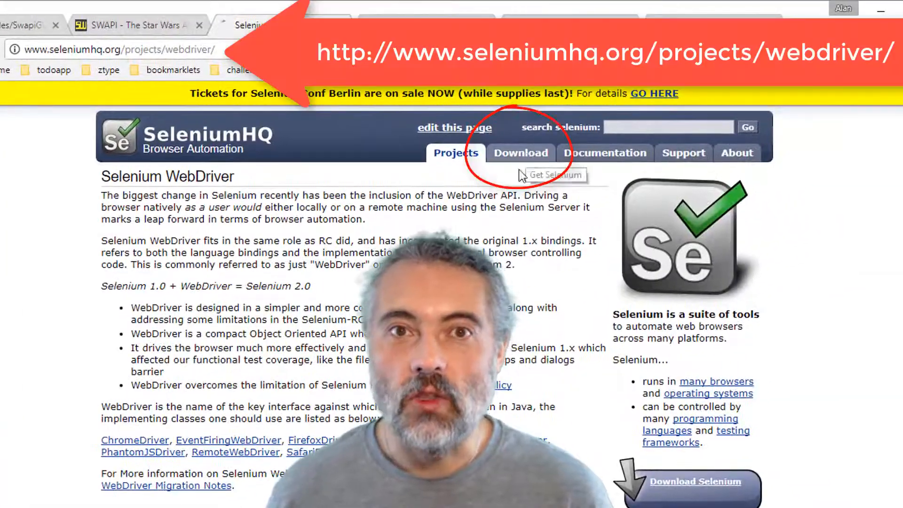
Step: Review the SeleniumHQ WebDriver page and its Download section before showing the selenium-java 3.4.0 dependency
{"action": "left_click", "coordinate": [520, 153]}
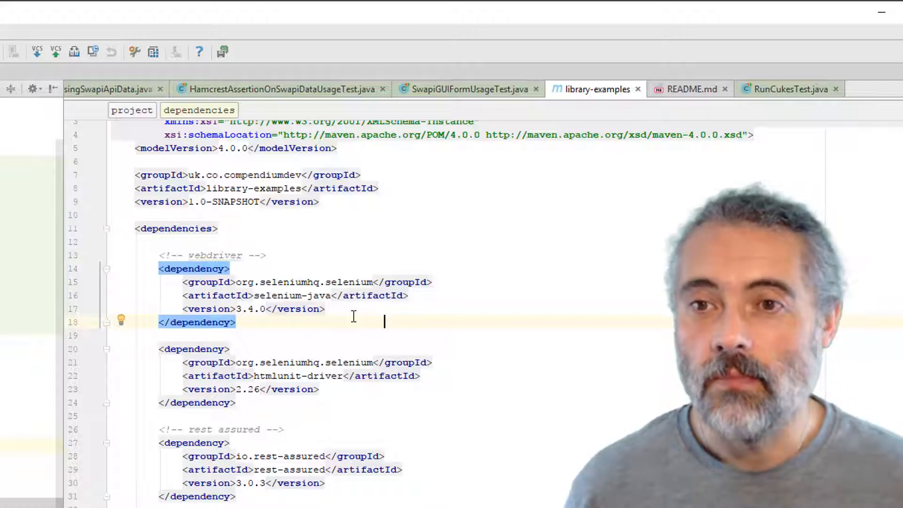
Step: Run all 5 tests in SwapiGUIFormUsageTest from the Project tree and see them pass
{"action": "left_click", "coordinate": [467, 88]}
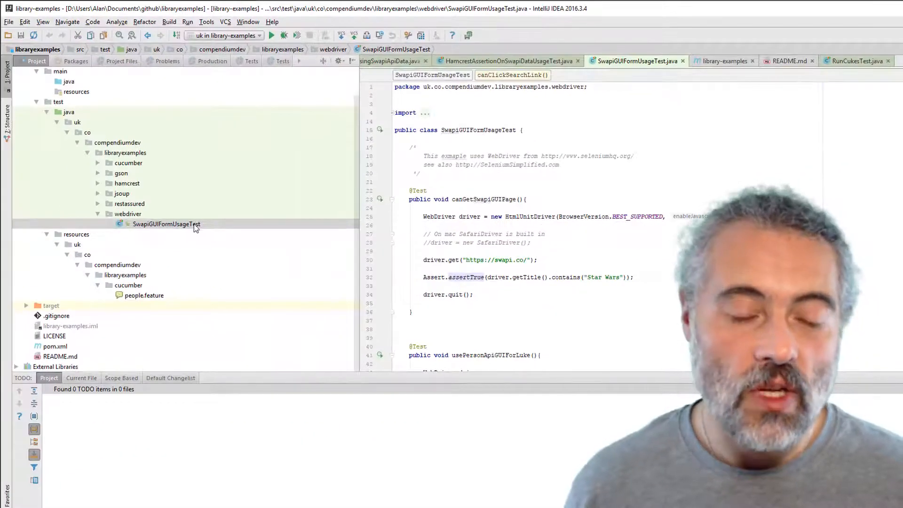
{"action": "right_click", "coordinate": [167, 224]}
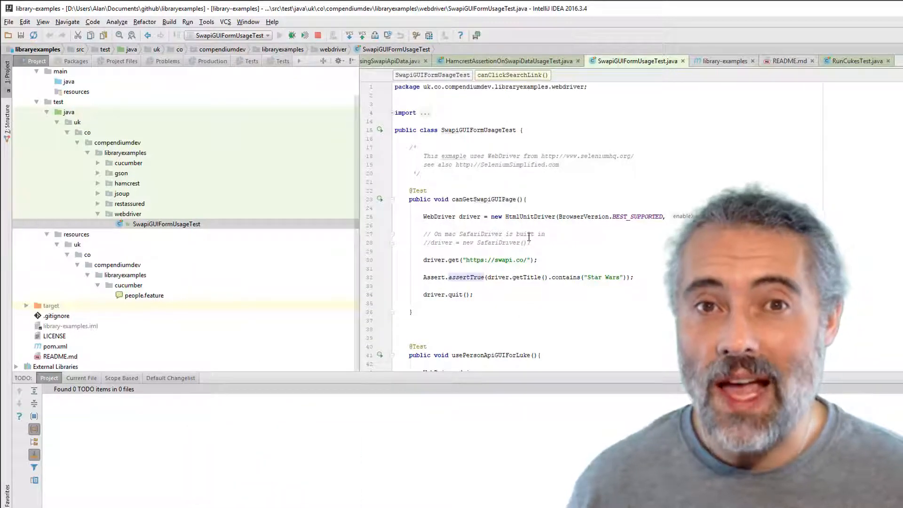
{"action": "left_click", "coordinate": [279, 35]}
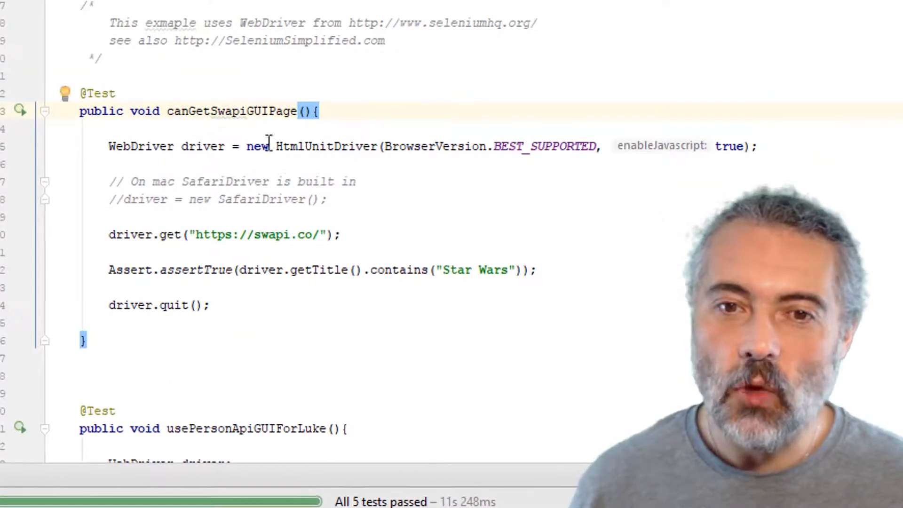
{"action": "double_click", "coordinate": [327, 147]}
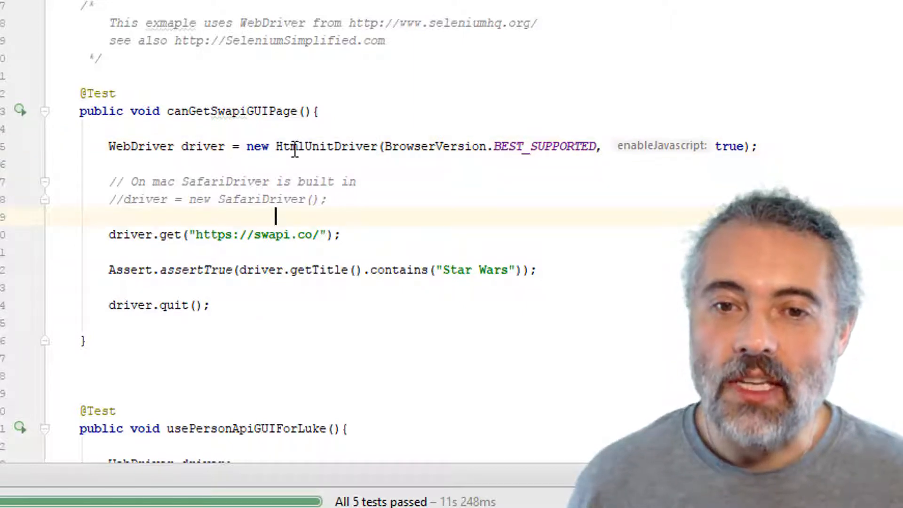
{"action": "double_click", "coordinate": [325, 146]}
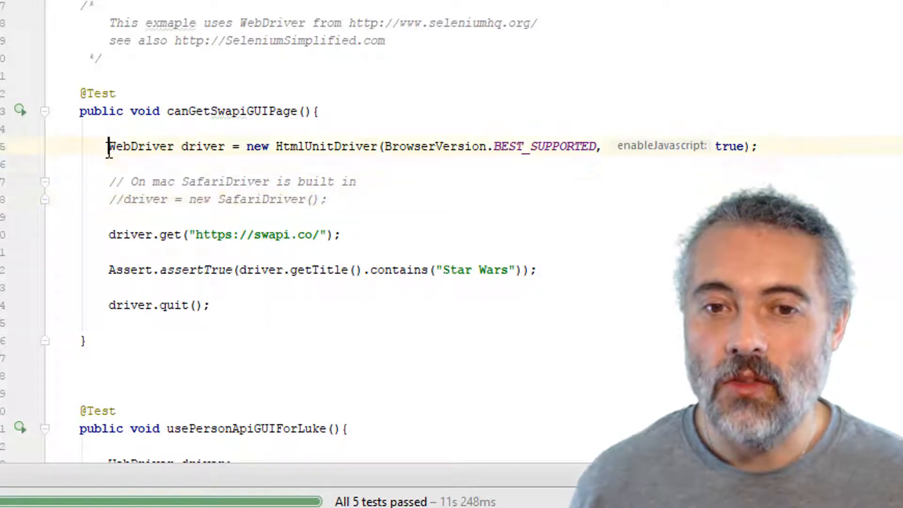
Step: Replace HtmlUnitDriver with WebDriver driver = new ChromeDriver(); in canGetSwapiGUIPage and run it to pass
{"action": "type", "text": "WebDriver driver = new ChromeDriver();"}
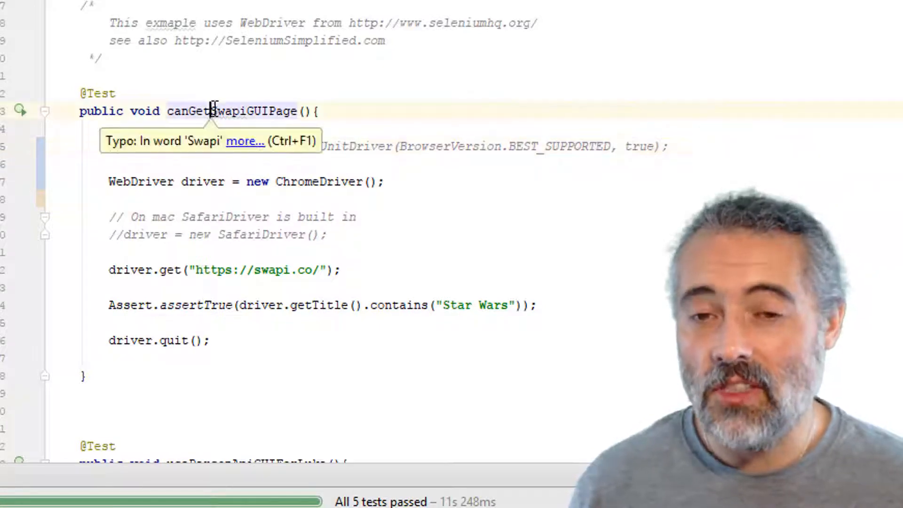
{"action": "right_click", "coordinate": [213, 111]}
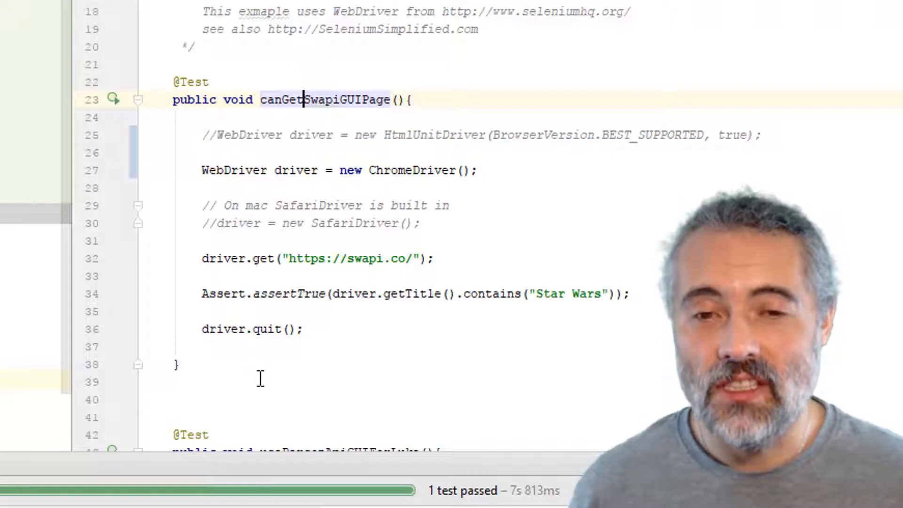
{"action": "double_click", "coordinate": [412, 170]}
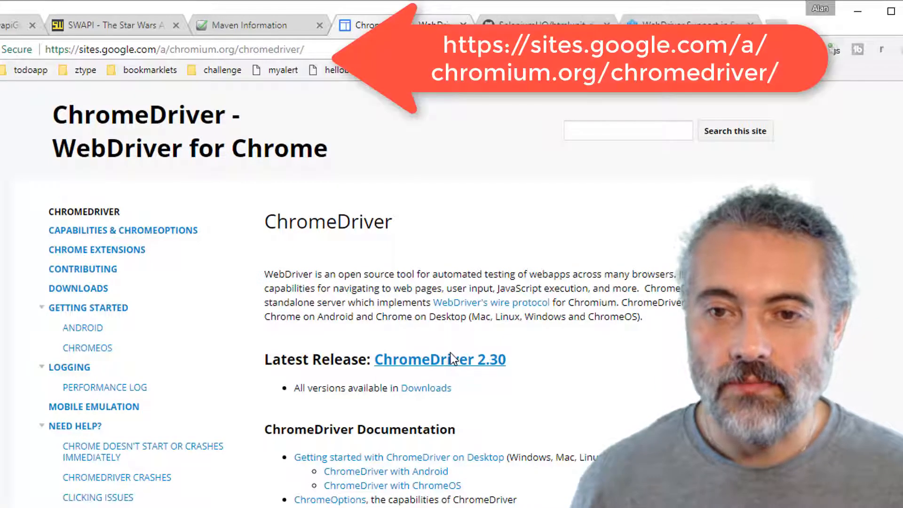
Step: Consult the ChromeDriver site's Latest Release ChromeDriver 2.30 link
{"action": "left_click", "coordinate": [78, 288]}
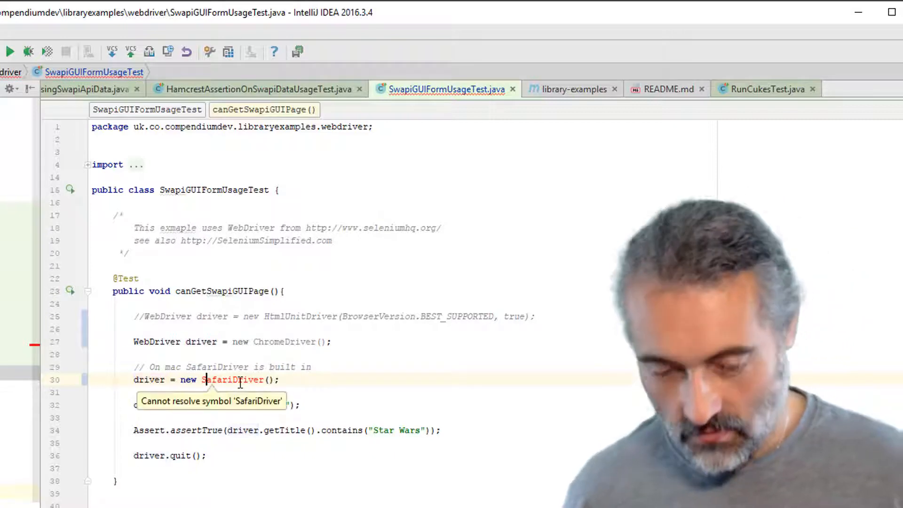
{"action": "type", "text": "driver.get(\"https://swapi.co/\");"}
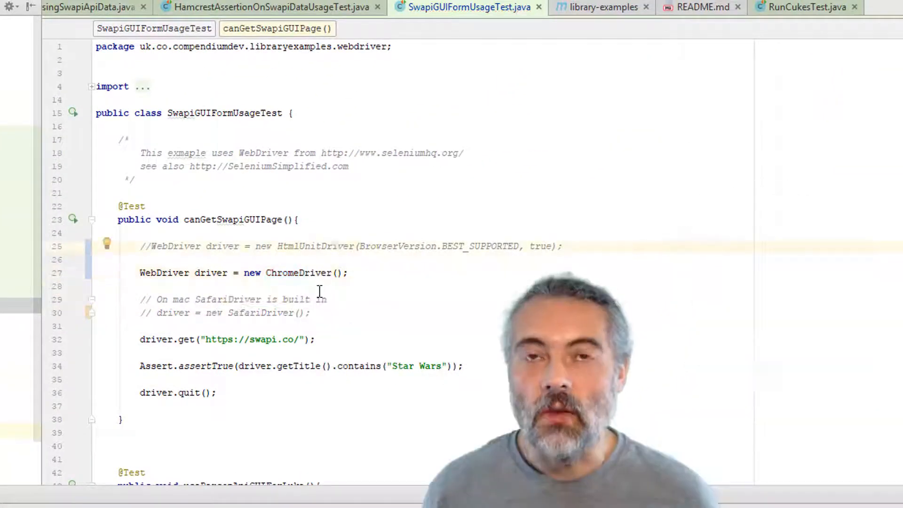
Step: Scroll to the usePersonApiGUIForLuke method and review its code with the passed test result
{"action": "scroll", "scroll_direction": "down", "scroll_amount": 3}
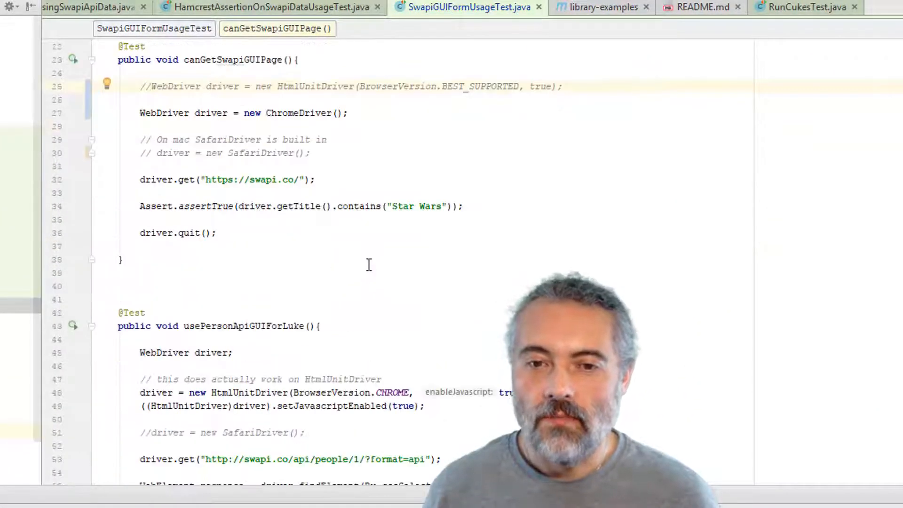
{"action": "scroll", "scroll_direction": "down", "scroll_amount": 3}
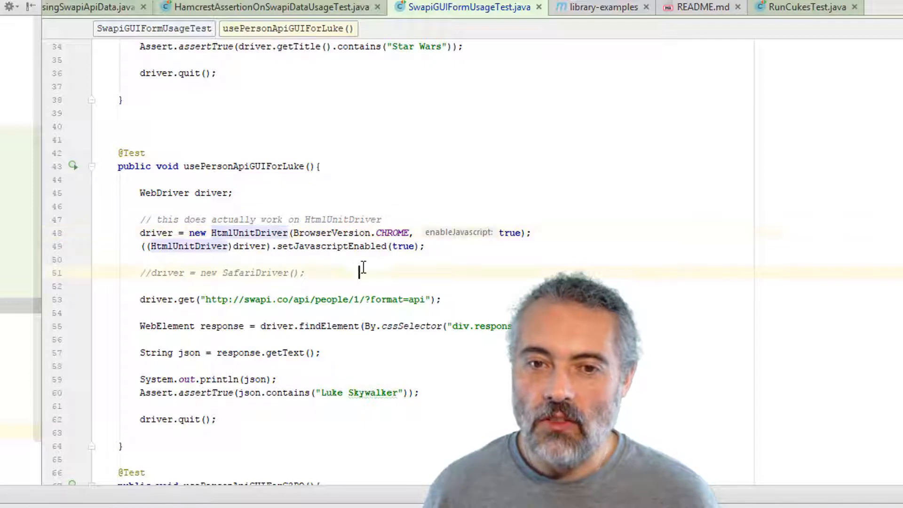
{"action": "left_click_drag", "start_coordinate": [165, 220], "coordinate": [378, 219]}
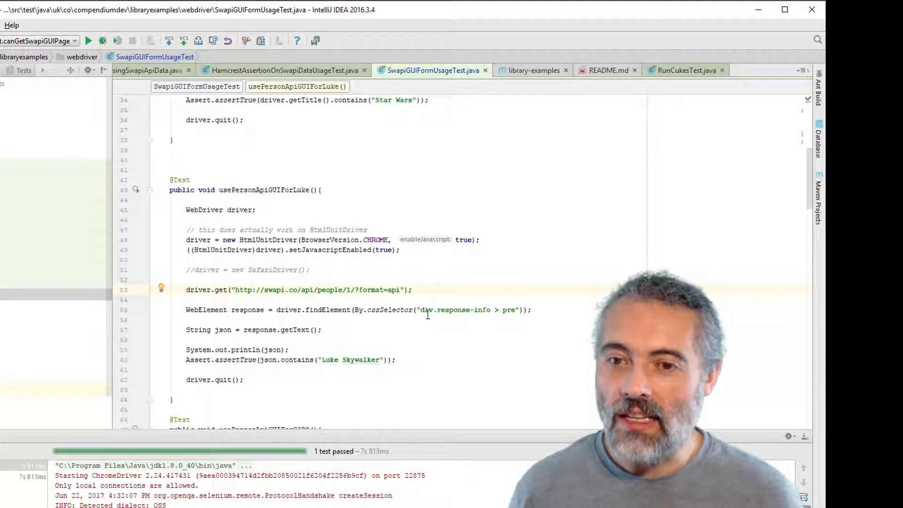
{"action": "double_click", "coordinate": [456, 309]}
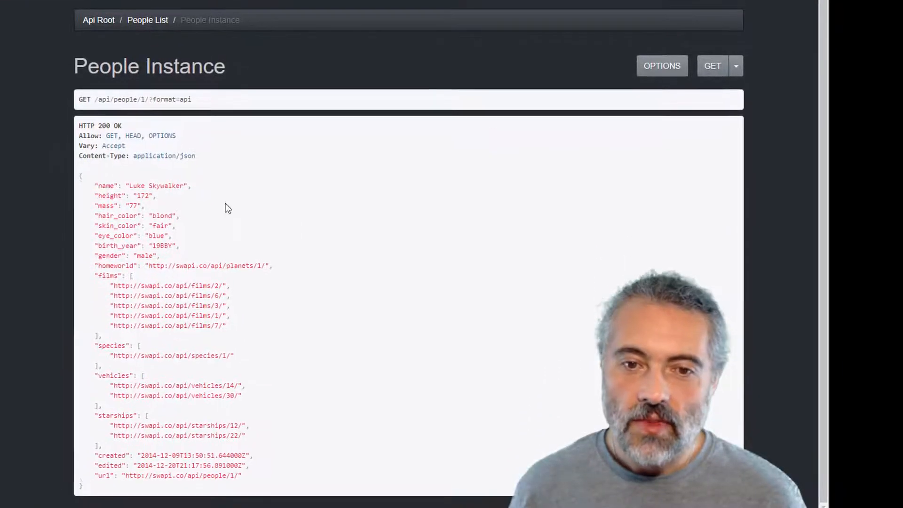
Step: Inspect the People Instance page in DevTools to find the pre.prettyprint JSON inside div.response-info
{"action": "right_click", "coordinate": [225, 207]}
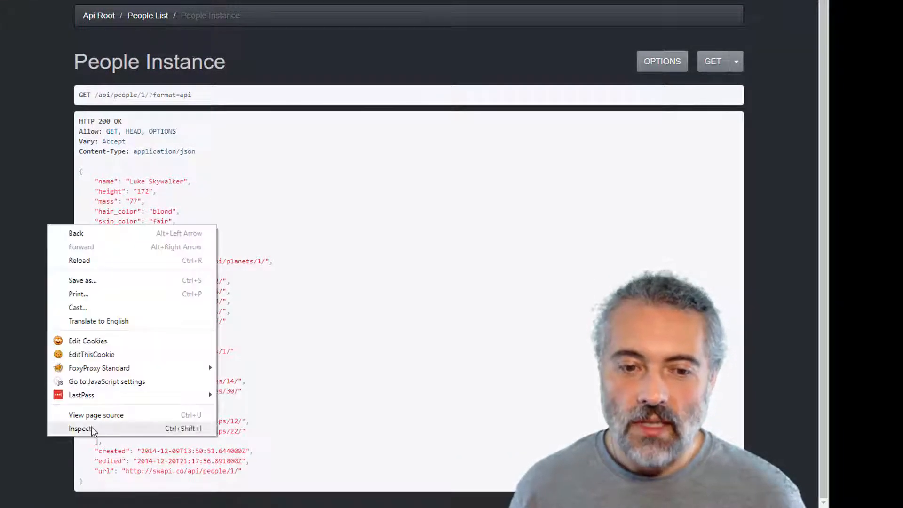
{"action": "left_click", "coordinate": [80, 429]}
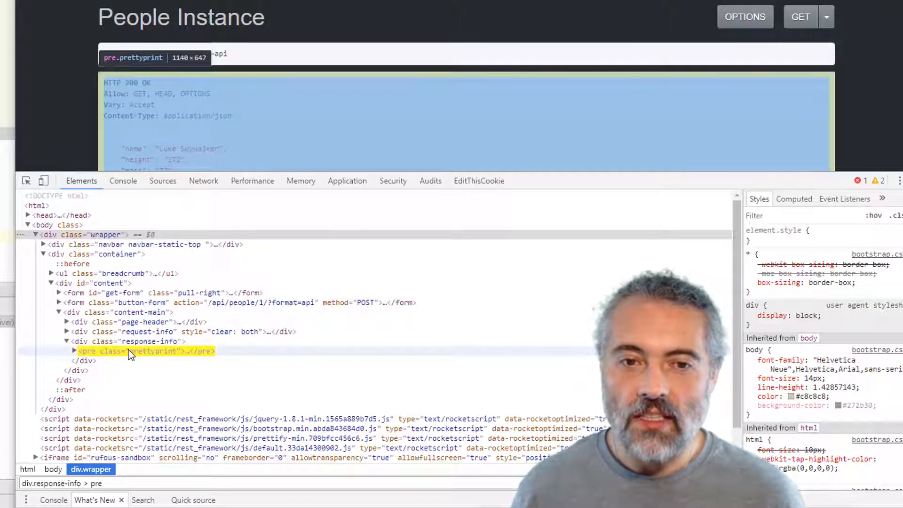
{"action": "left_click", "coordinate": [73, 351]}
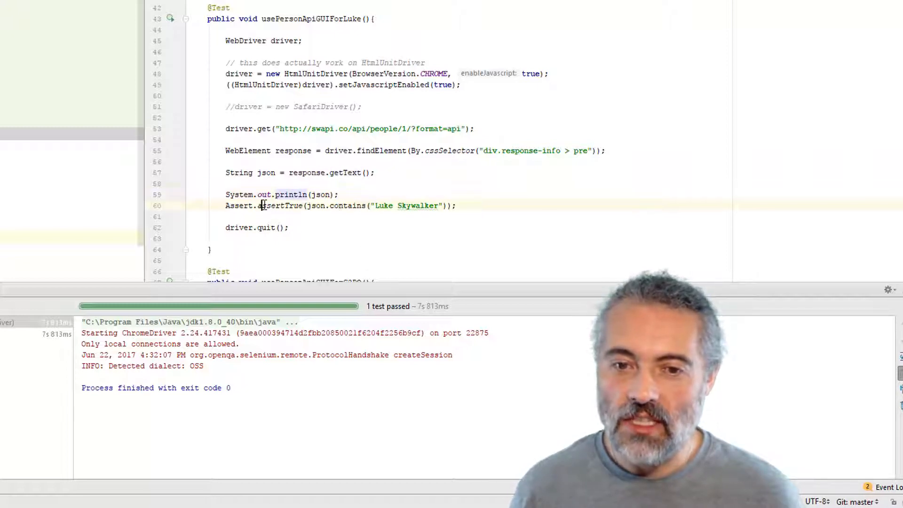
Step: Run usePersonApiGUIForLuke again to pass and print Luke Skywalker's JSON, then maximize the editor
{"action": "double_click", "coordinate": [280, 206]}
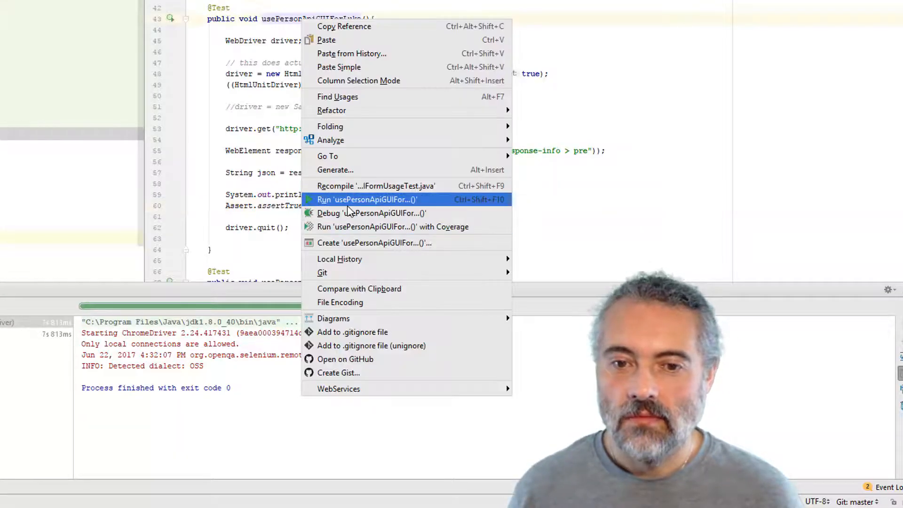
{"action": "left_click", "coordinate": [366, 200]}
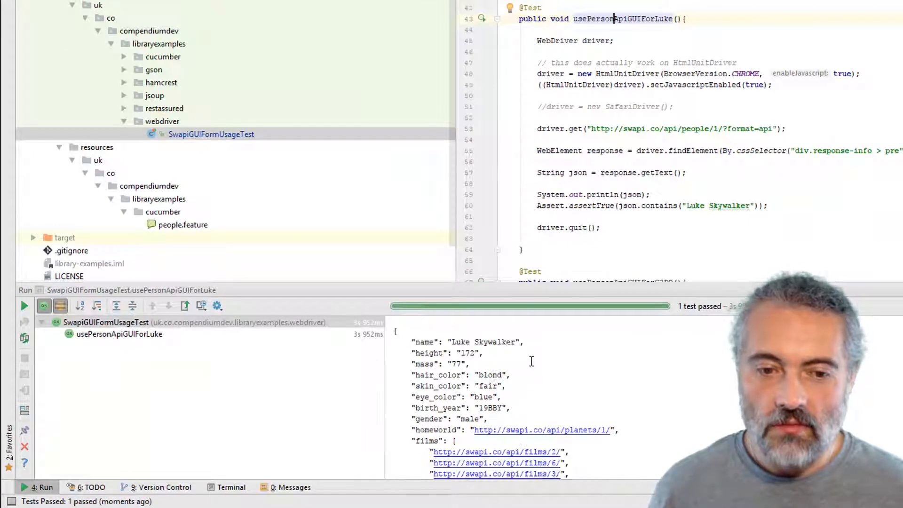
{"action": "scroll", "scroll_direction": "down", "scroll_amount": 3}
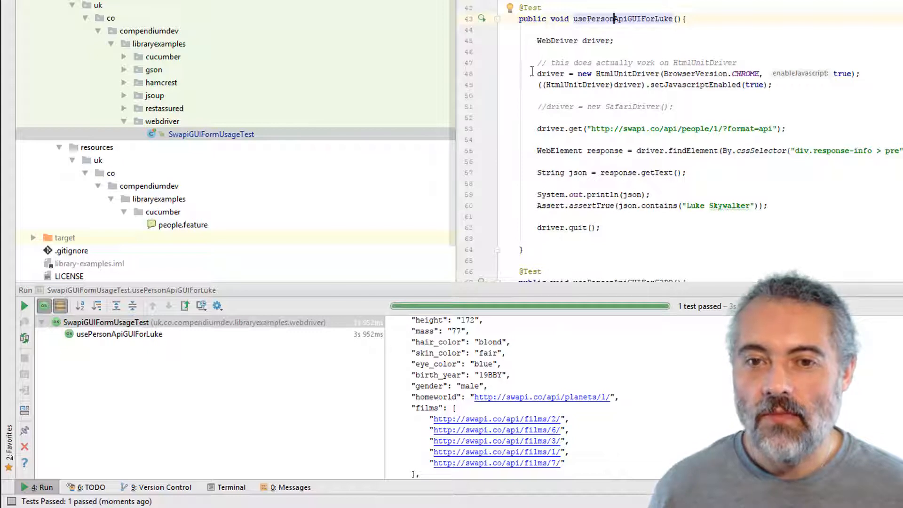
{"action": "double_click", "coordinate": [746, 74]}
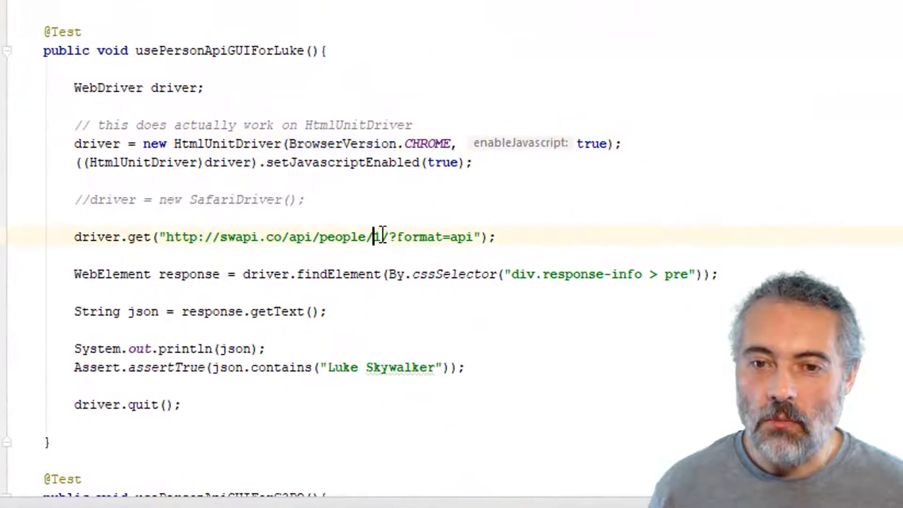
Step: Change the driver.get URL to people/2/ and rerun usePersonApiGUIForLuke
{"action": "type", "text": "2"}
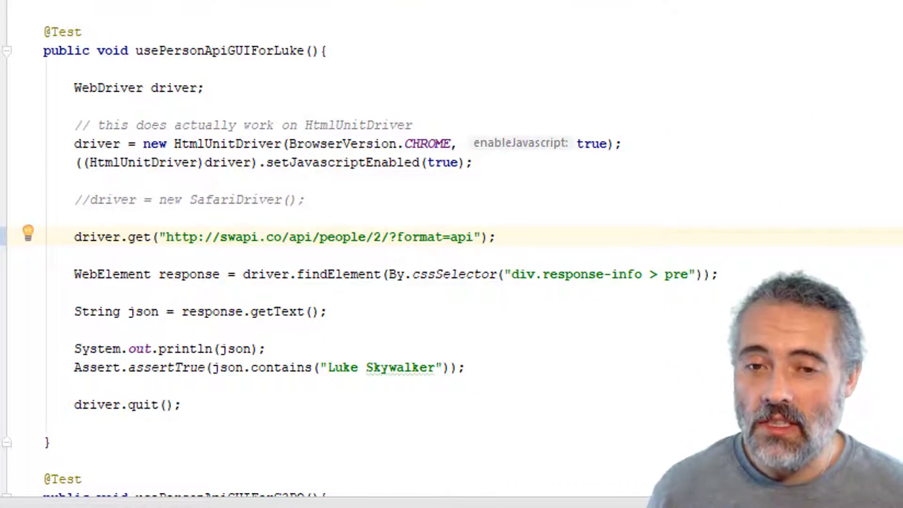
{"action": "right_click", "coordinate": [173, 50]}
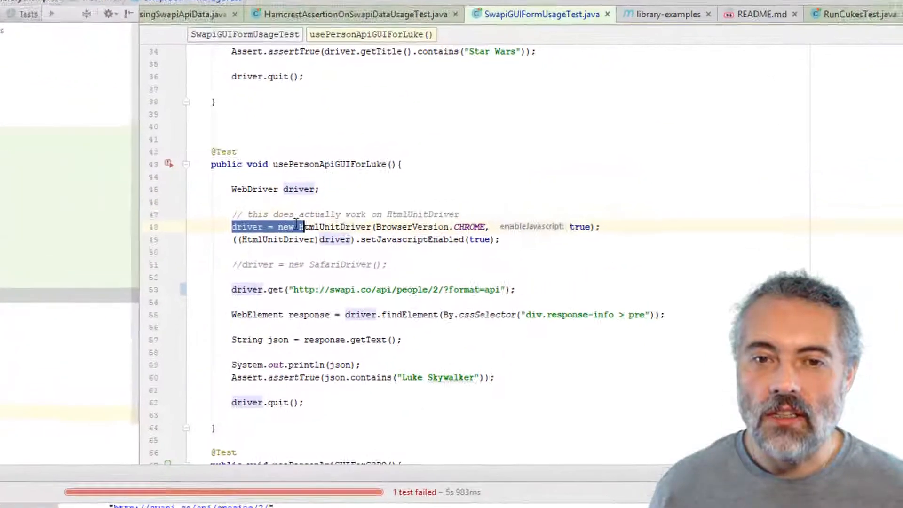
Step: Add driver = new ChromeDriver(); below the SafariDriver comment and rerun the Luke test
{"action": "type", "text": "driver = new ChromeDriver();"}
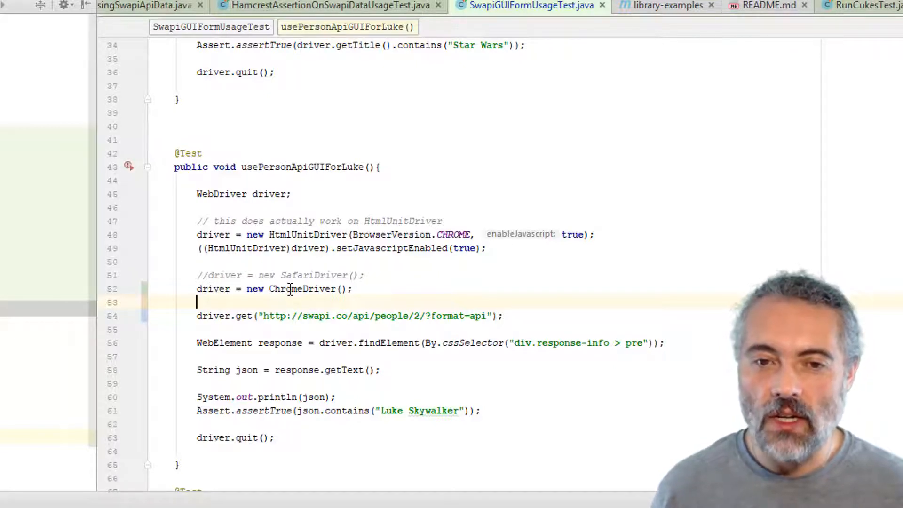
{"action": "double_click", "coordinate": [301, 289]}
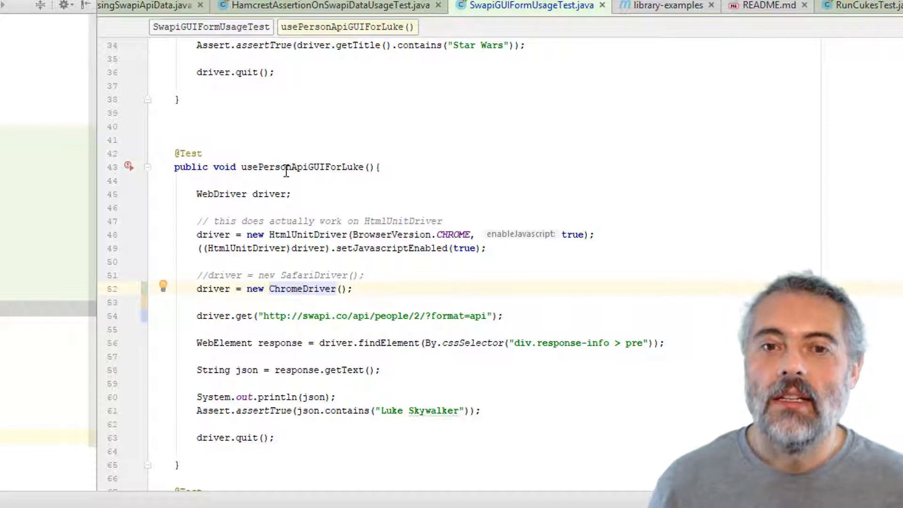
{"action": "right_click", "coordinate": [284, 173]}
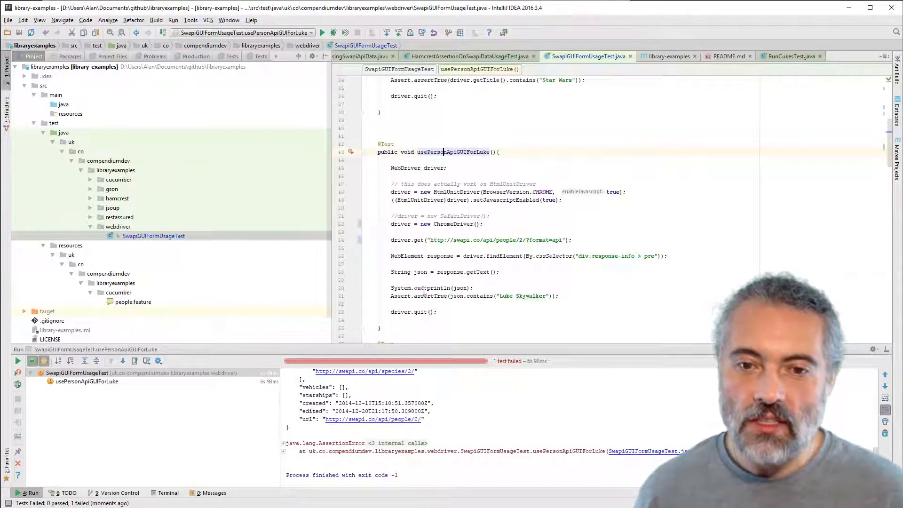
Step: Review the AssertionError, then scroll past usePersonApiGUIForC3PO to canSubmitFormFromGUIPage
{"action": "scroll", "scroll_direction": "down", "scroll_amount": 3}
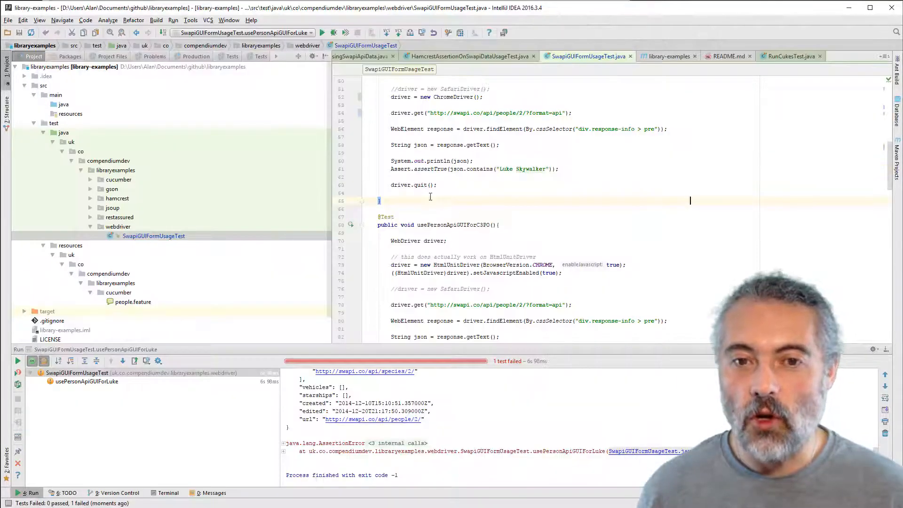
{"action": "left_click", "coordinate": [414, 185]}
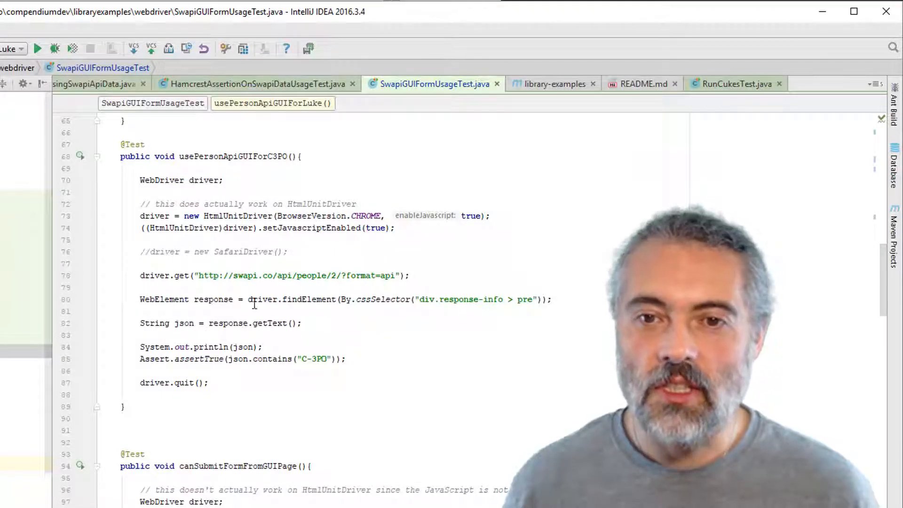
{"action": "left_click", "coordinate": [332, 275]}
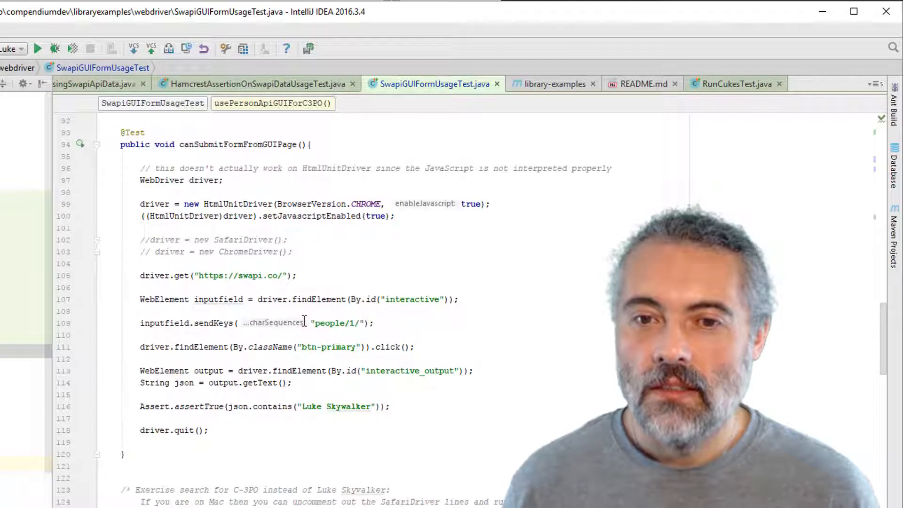
{"action": "left_click", "coordinate": [262, 168]}
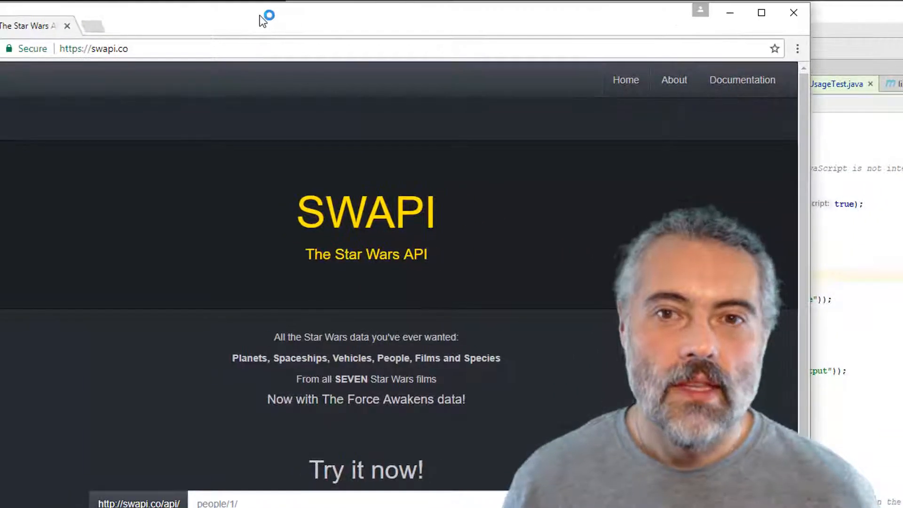
{"action": "mouse_move", "coordinate": [538, 255]}
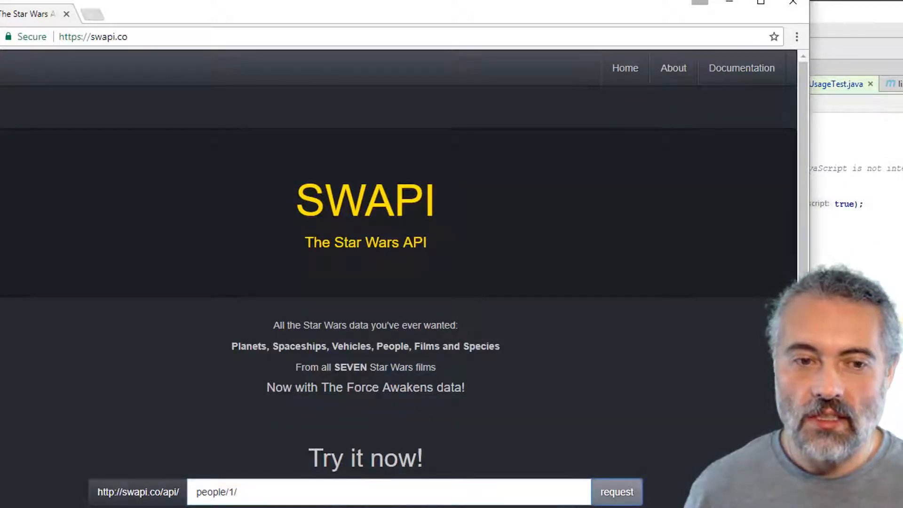
Step: Submit people/1/ in SWAPI's Try it now form to get Luke Skywalker's JSON, then reload
{"action": "left_click", "coordinate": [615, 491]}
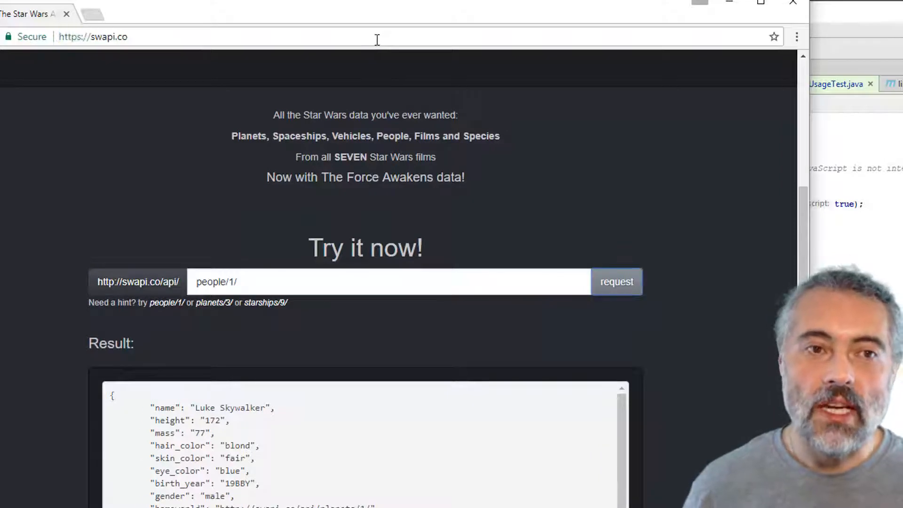
{"action": "left_click", "coordinate": [615, 282]}
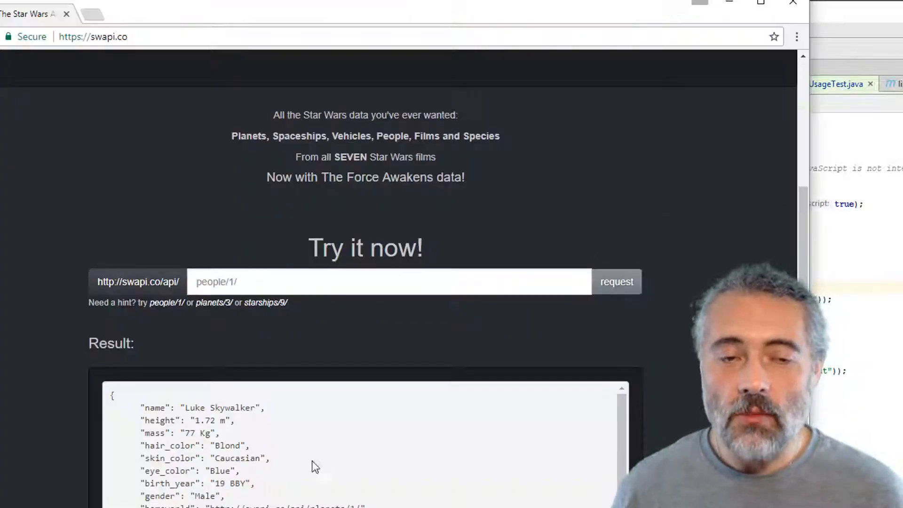
{"action": "mouse_move", "coordinate": [691, 247]}
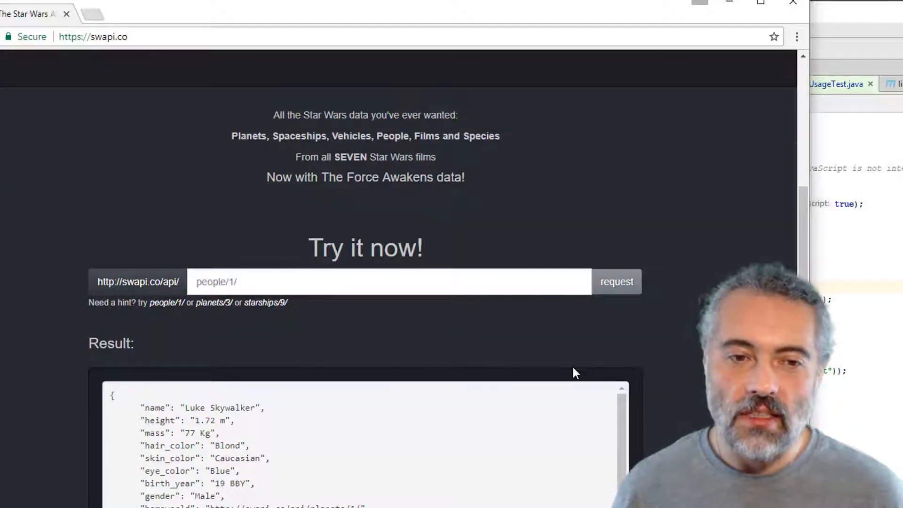
{"action": "mouse_move", "coordinate": [467, 467]}
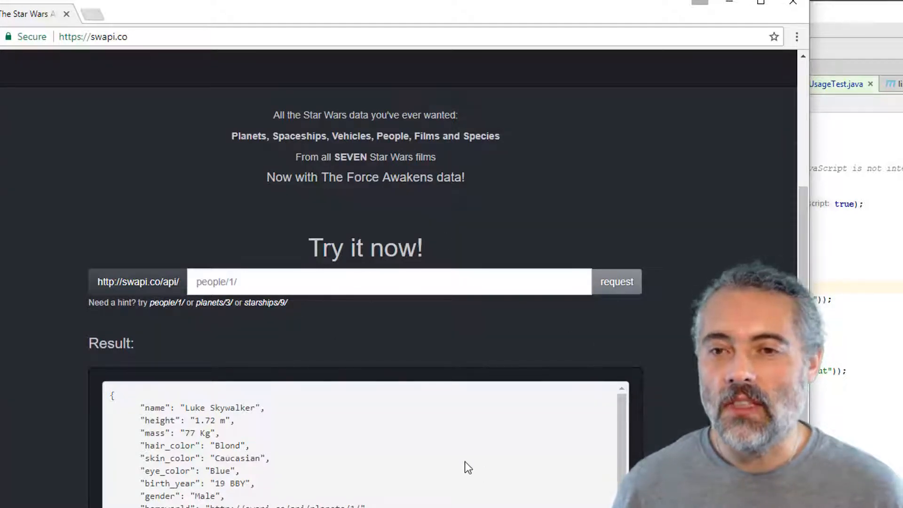
{"action": "mouse_move", "coordinate": [464, 458]}
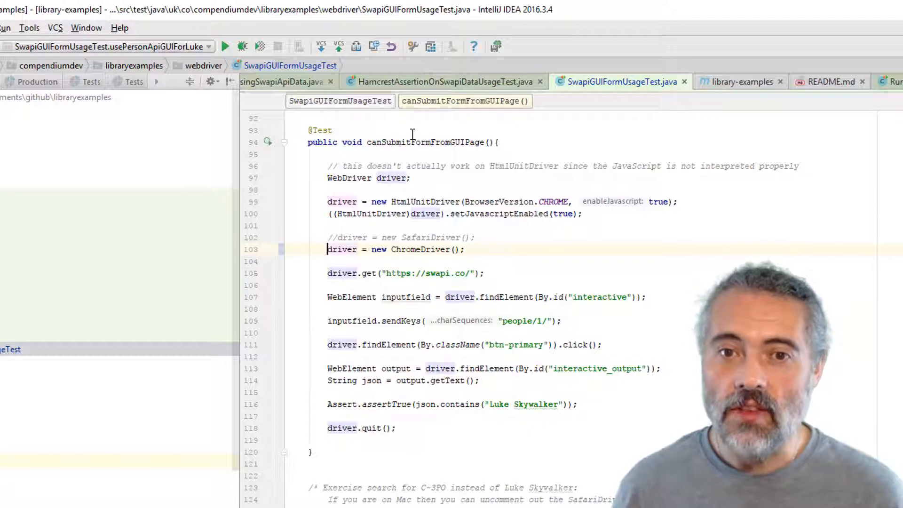
Step: Run canSubmitFormFromGUIPage with ChromeDriver so it passes, then start a debug run paused at sendKeys
{"action": "right_click", "coordinate": [412, 142]}
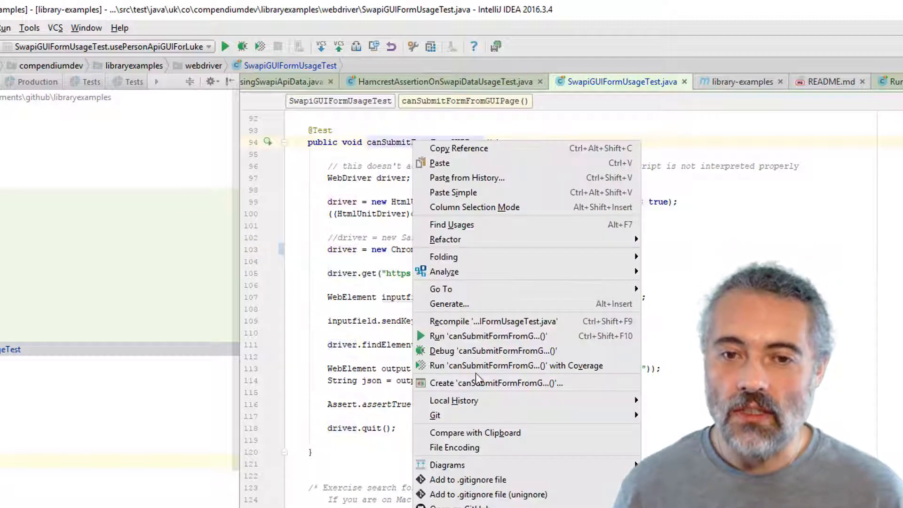
{"action": "left_click", "coordinate": [489, 336]}
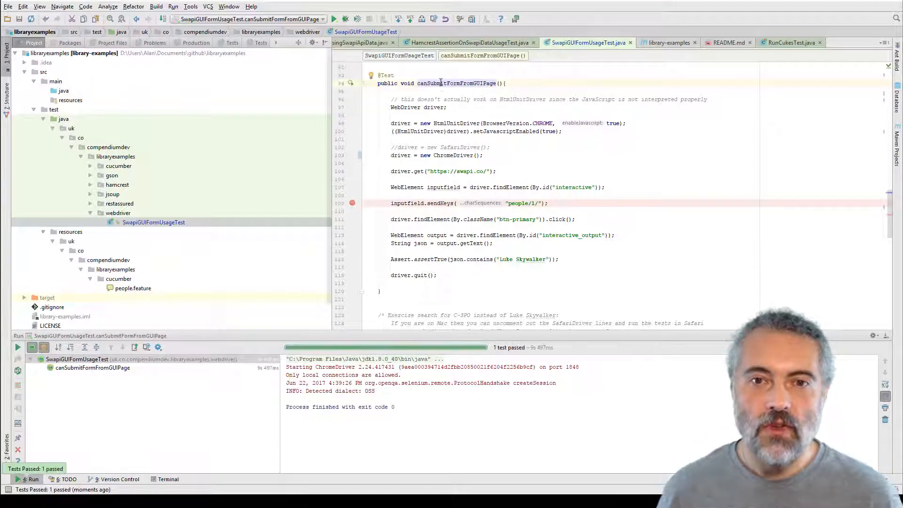
{"action": "right_click", "coordinate": [440, 83]}
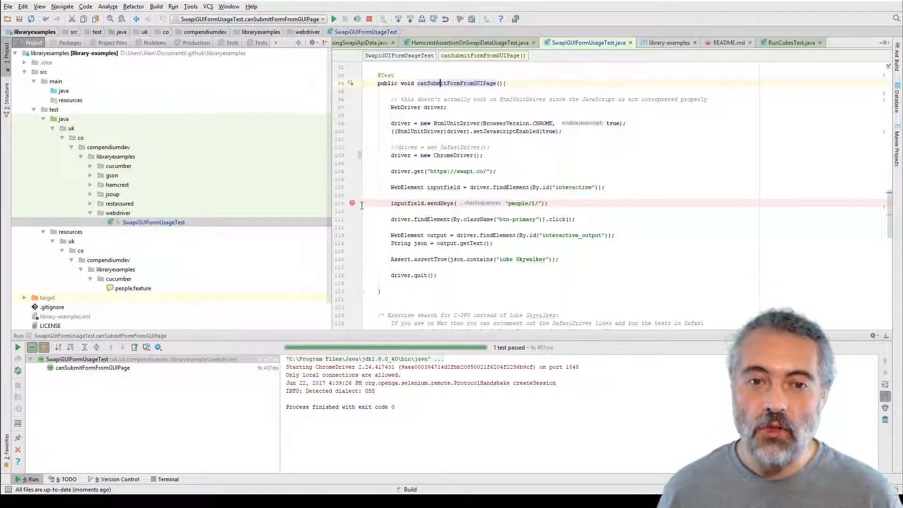
{"action": "left_click", "coordinate": [345, 19]}
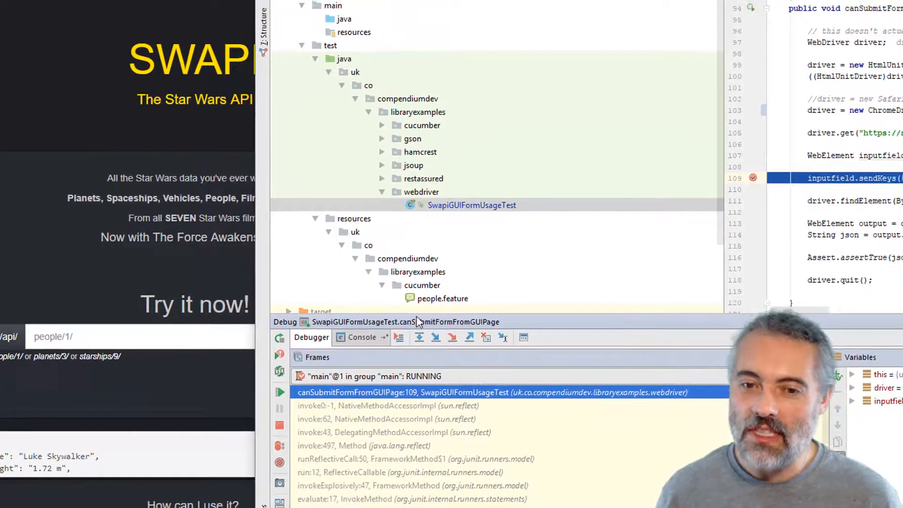
Step: Step past the form submission, resume the run, and change the sent value to people/2/
{"action": "left_click", "coordinate": [419, 337]}
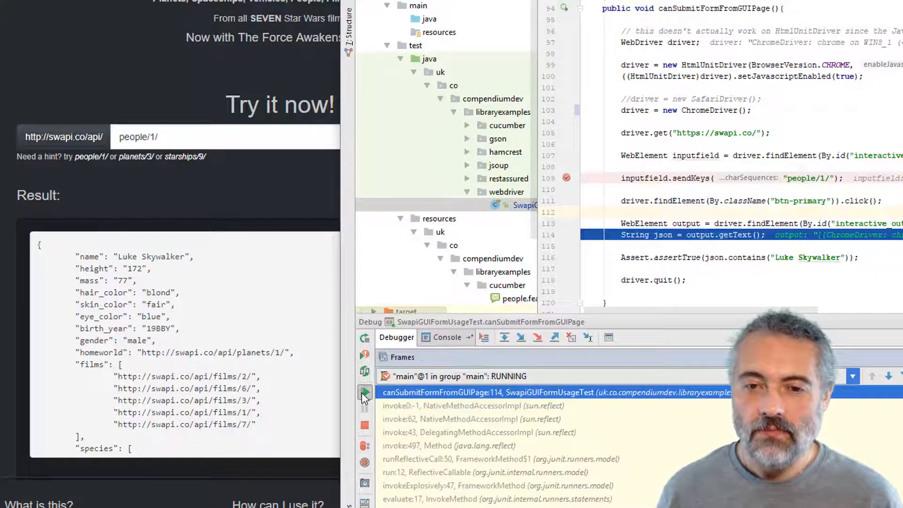
{"action": "left_click", "coordinate": [364, 393]}
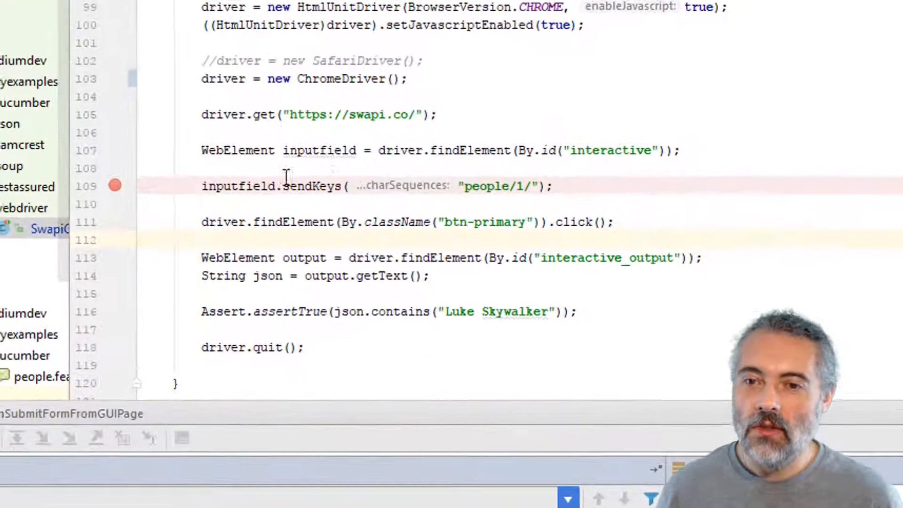
{"action": "type", "text": "2"}
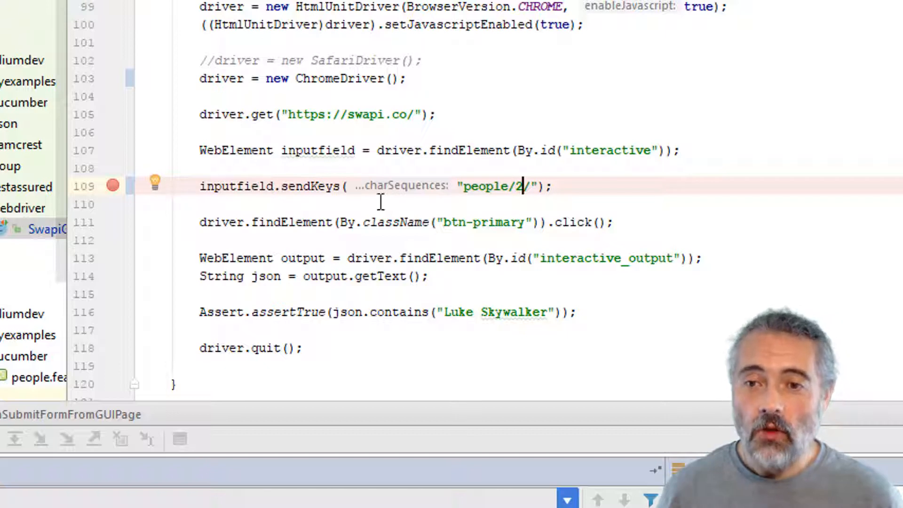
{"action": "mouse_move", "coordinate": [492, 177]}
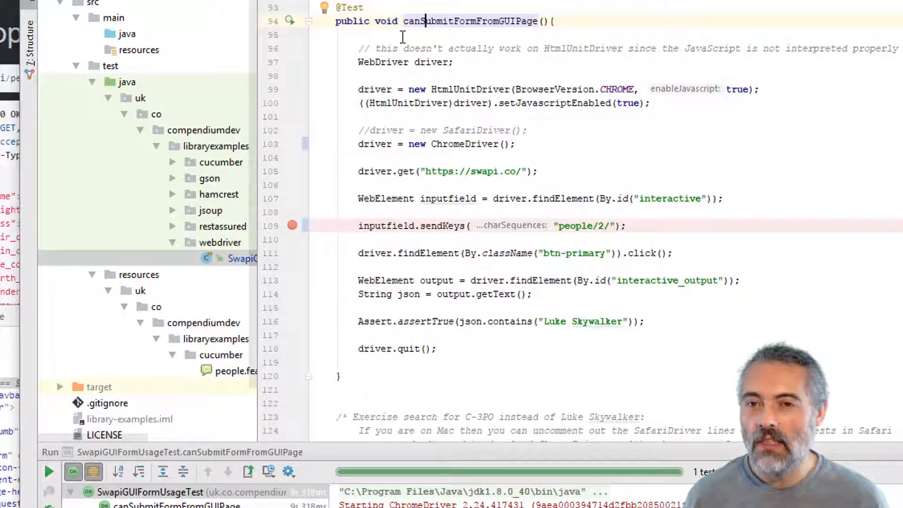
Step: Debug the test and step over sendKeys and click so Chrome shows C-3PO for people/2/
{"action": "right_click", "coordinate": [424, 21]}
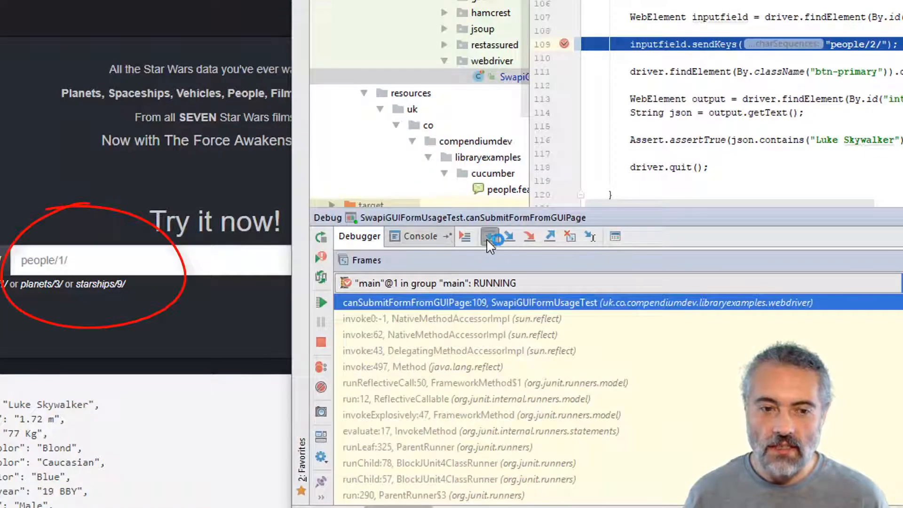
{"action": "left_click", "coordinate": [490, 237]}
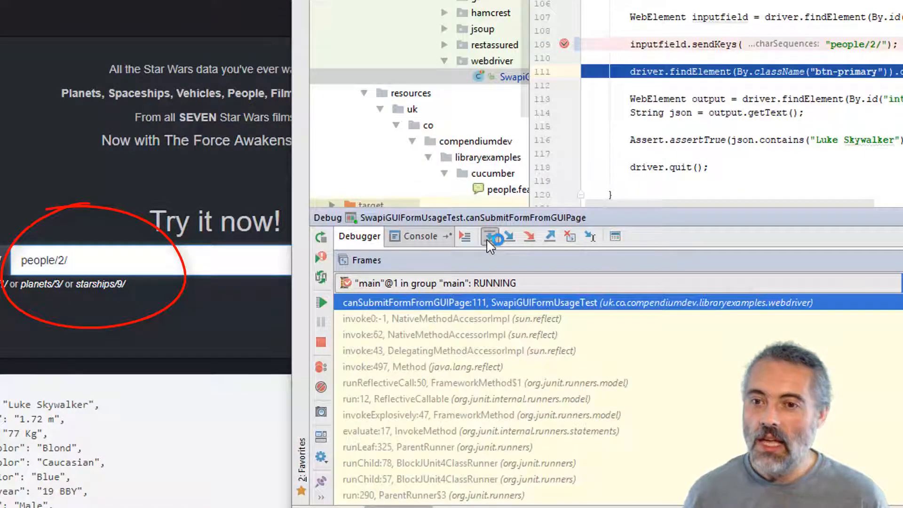
{"action": "left_click", "coordinate": [489, 236]}
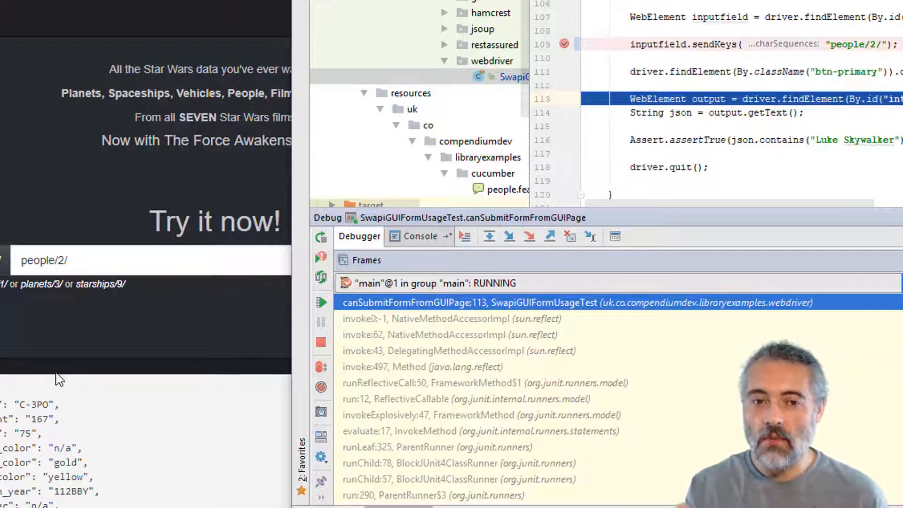
{"action": "mouse_move", "coordinate": [4, 81]}
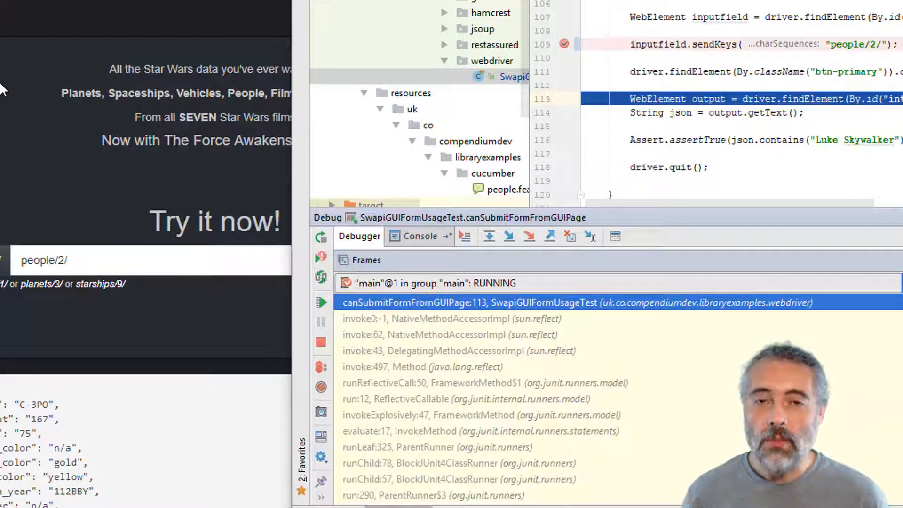
{"action": "mouse_move", "coordinate": [84, 225]}
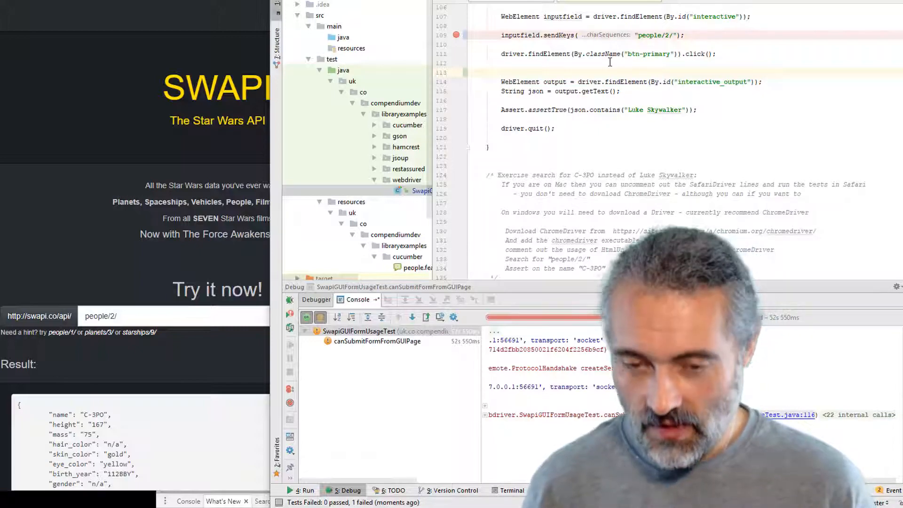
Step: Add ExpectedConditions.textToBePresentInElementLocated(By.id("interactive_output"), "C-3PO") above the output lookup
{"action": "type", "text": "ExpectedConditions"}
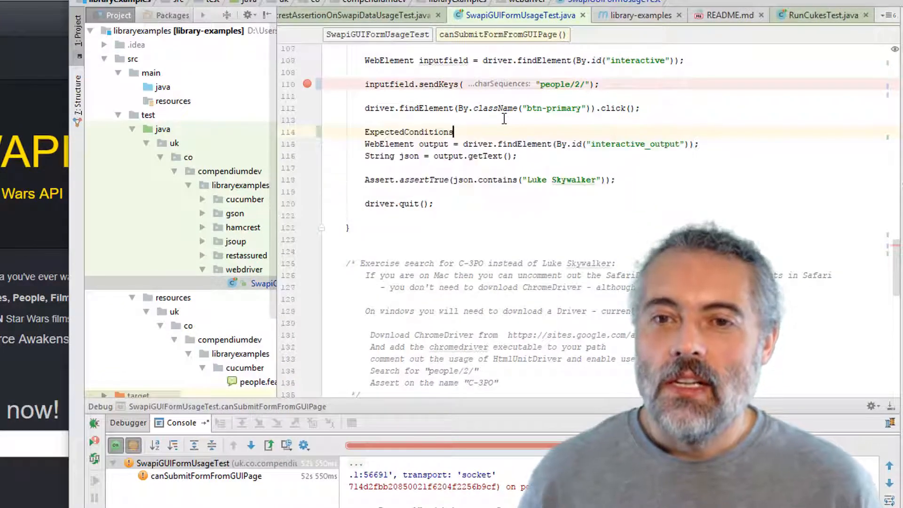
{"action": "type", "text": "."}
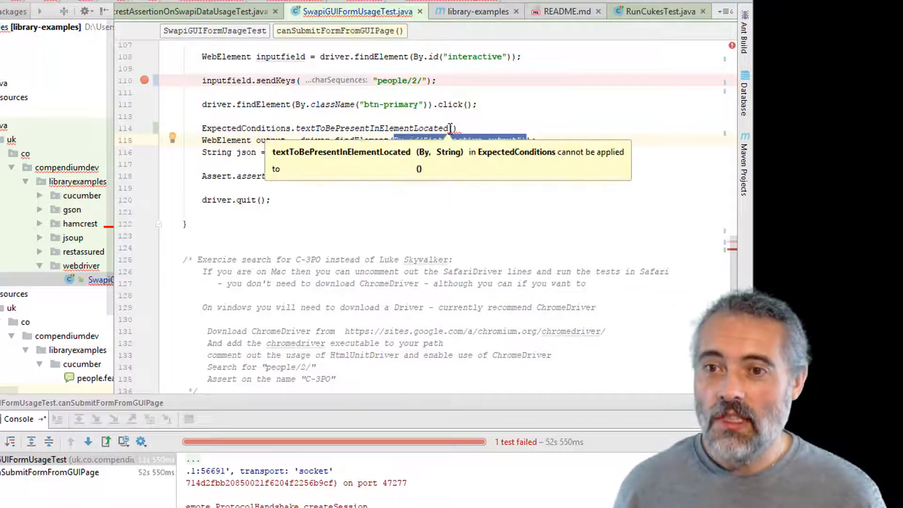
{"action": "type", "text": "By.id(\"interactive_output\")"}
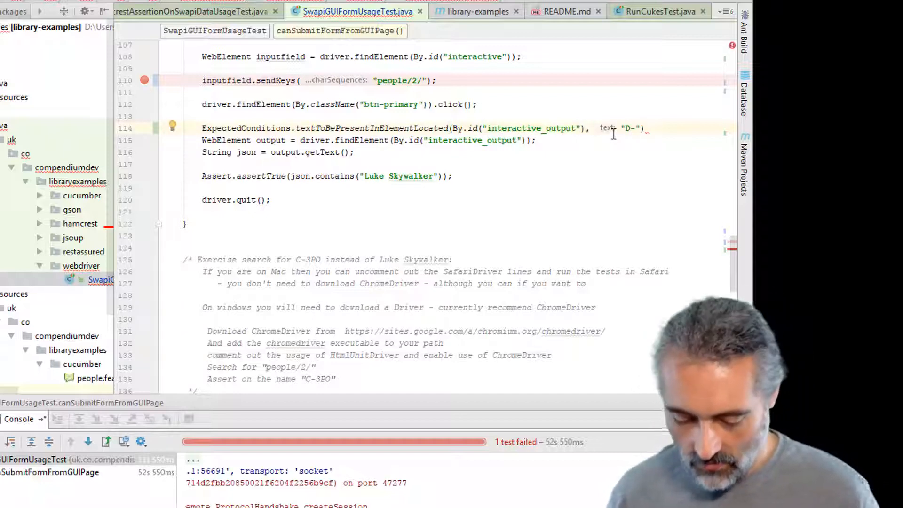
{"action": "type", "text": "3PO"}
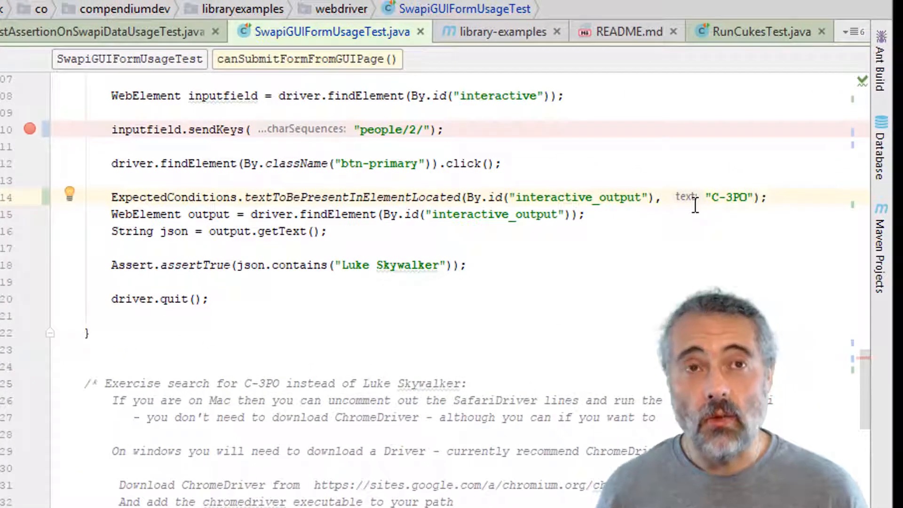
{"action": "double_click", "coordinate": [174, 197]}
{"action": "type", "text": "new WebDriverWait(driver).until("}
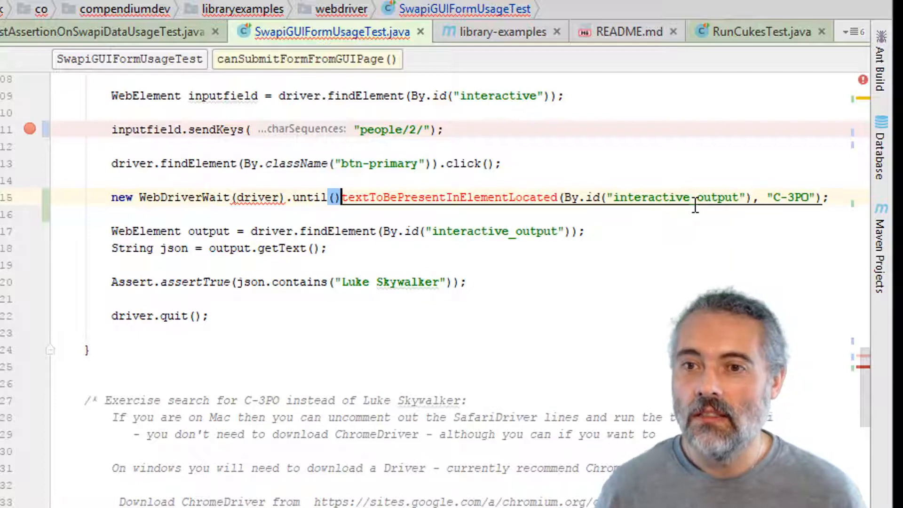
Step: Wrap the condition in new WebDriverWait(driver, 10).until(...) spread across several lines
{"action": "type", "text": "ExpectedConditions."}
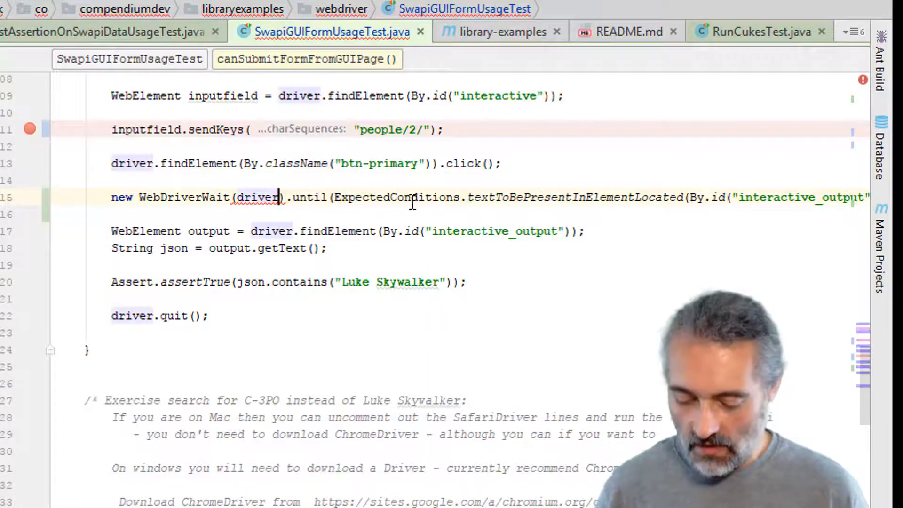
{"action": "type", "text": ","}
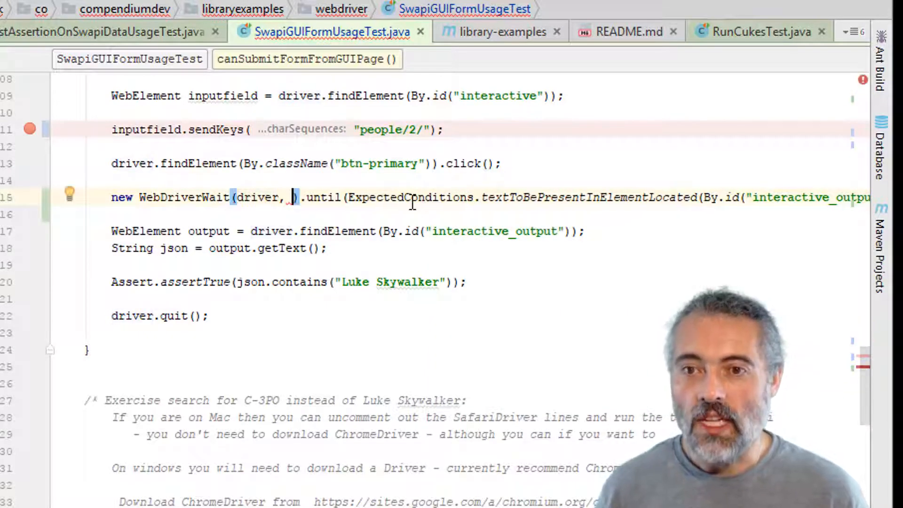
{"action": "type", "text": "10)."}
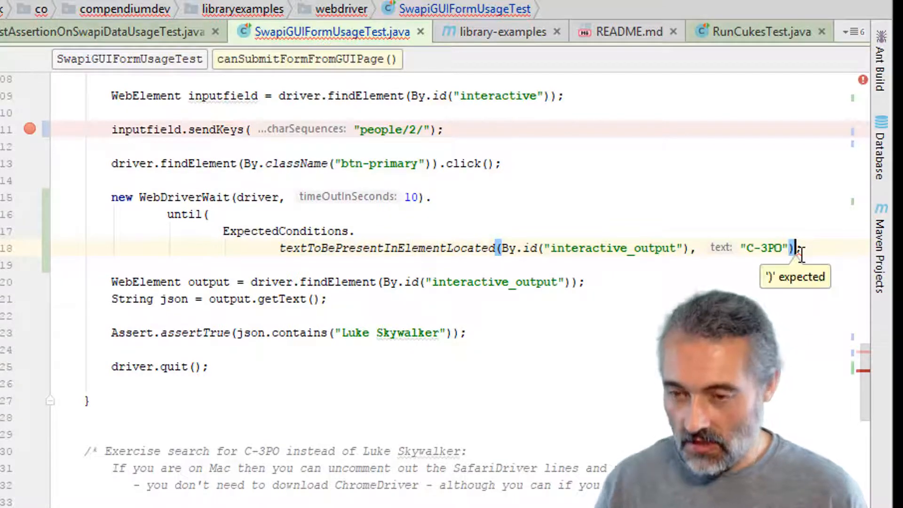
Step: Close the wait call's parenthesis and make the assertion expect "C-3PO" instead of "Luke Skywalker"
{"action": "type", "text": ")"}
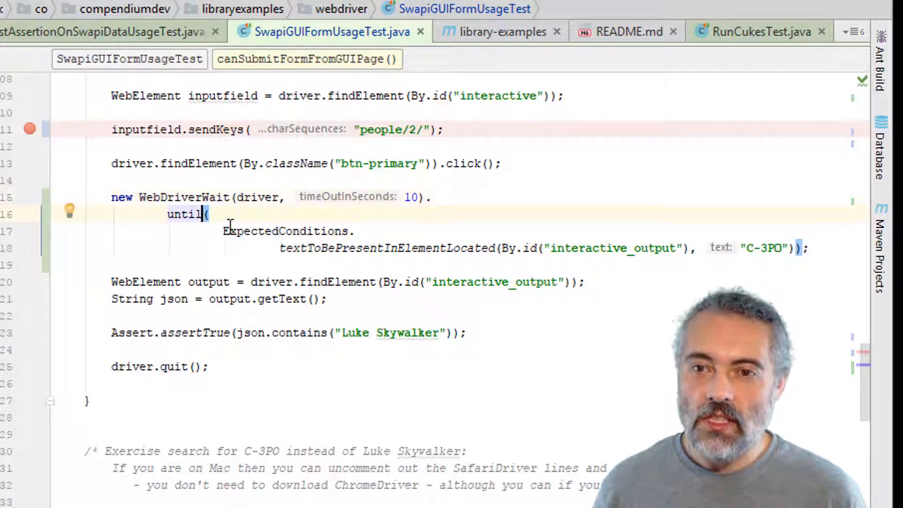
{"action": "double_click", "coordinate": [383, 248]}
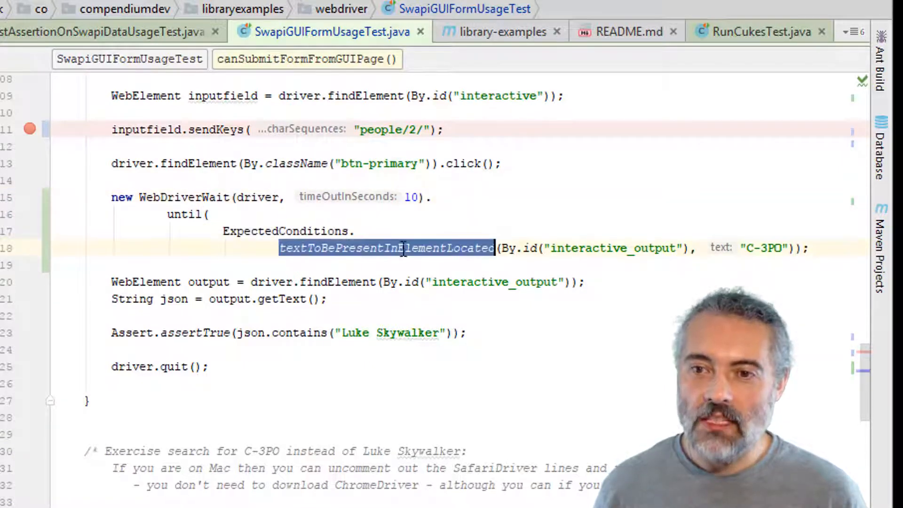
{"action": "left_click", "coordinate": [459, 266]}
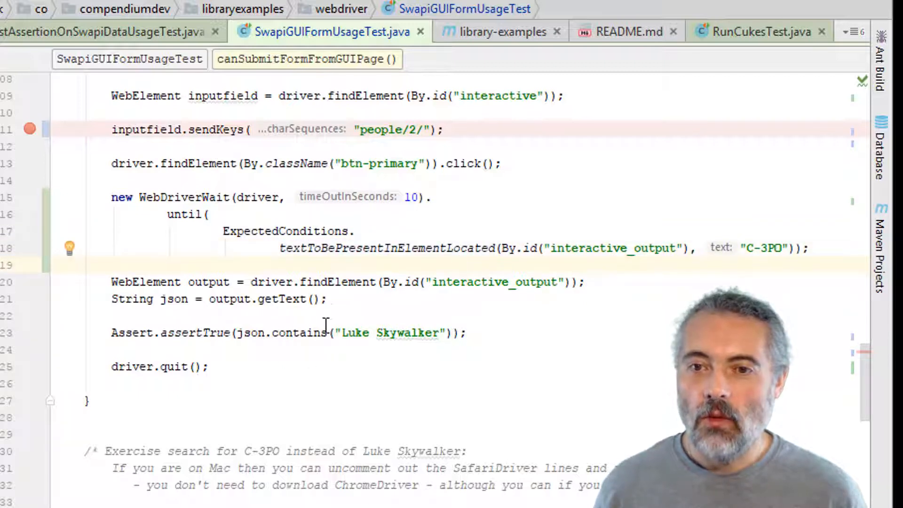
{"action": "double_click", "coordinate": [391, 332]}
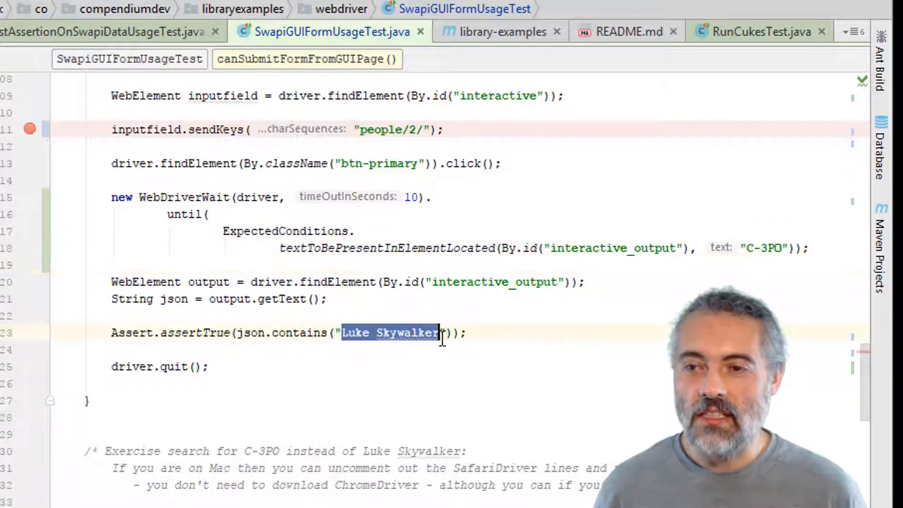
{"action": "type", "text": "C"}
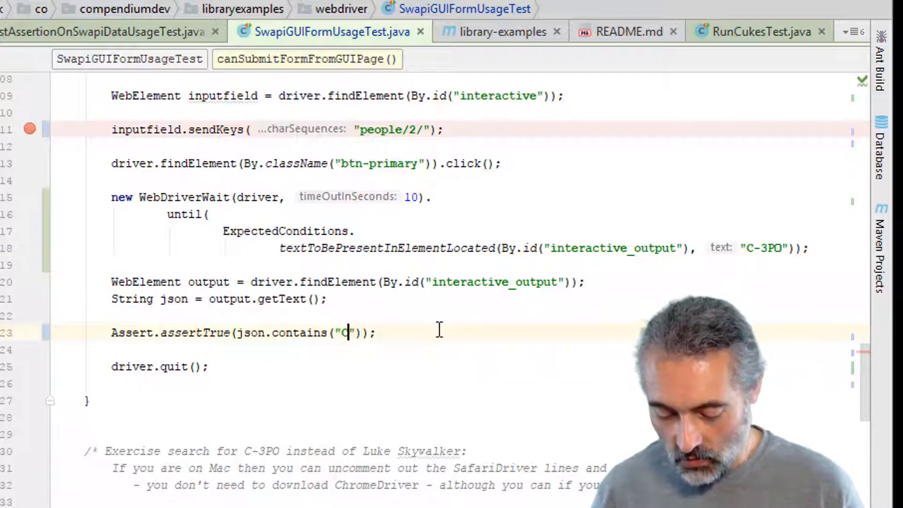
{"action": "type", "text": "-3PO"}
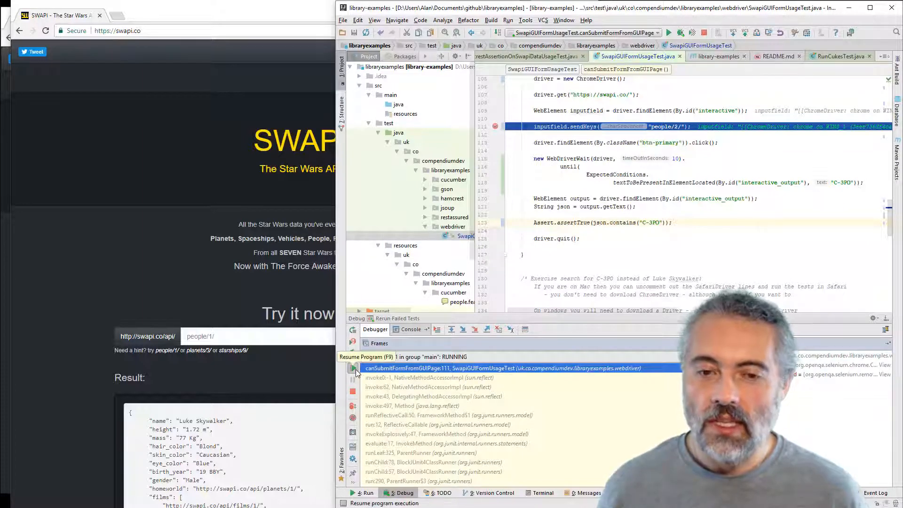
Step: Resume the program so canSubmitFormFromGUIPage runs to completion and passes
{"action": "left_click", "coordinate": [353, 368]}
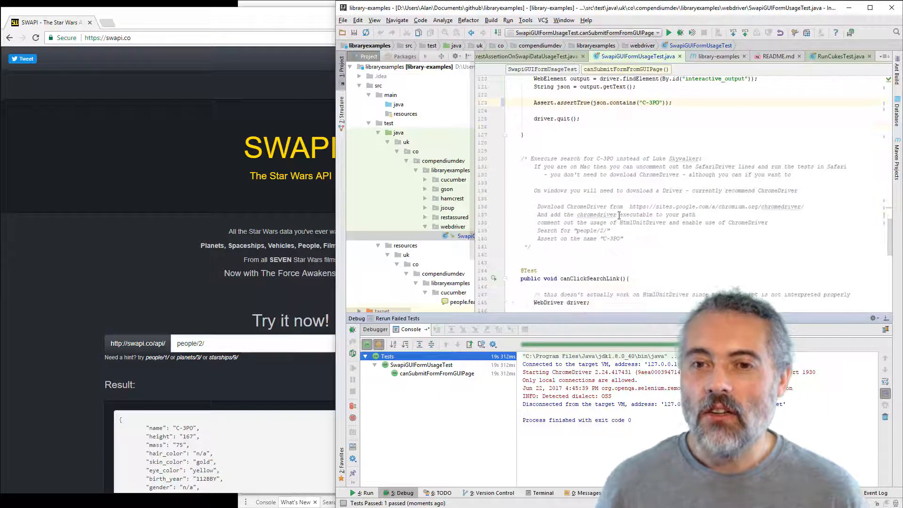
{"action": "scroll", "scroll_direction": "down", "scroll_amount": 3}
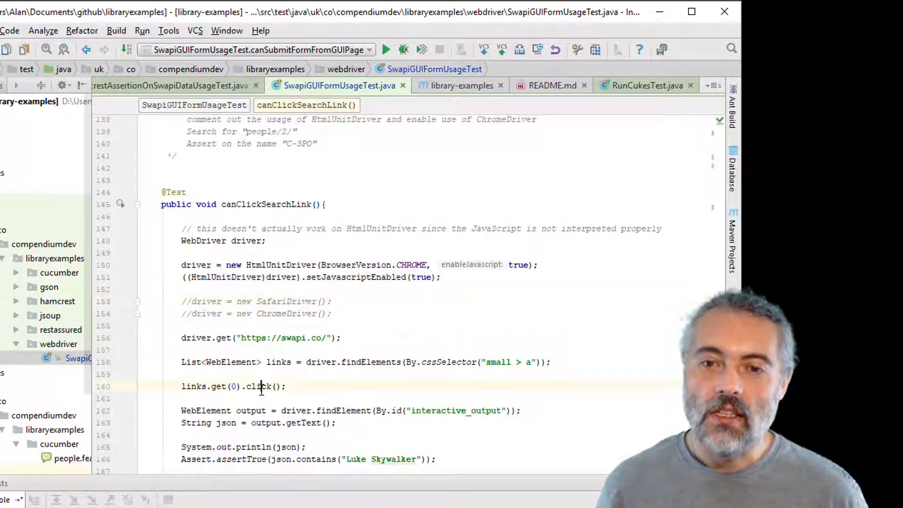
{"action": "double_click", "coordinate": [258, 386]}
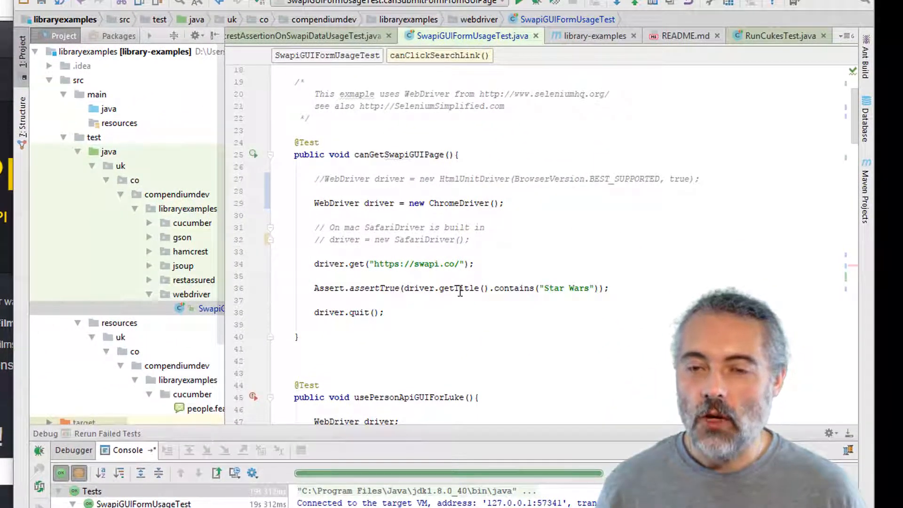
{"action": "mouse_move", "coordinate": [439, 219]}
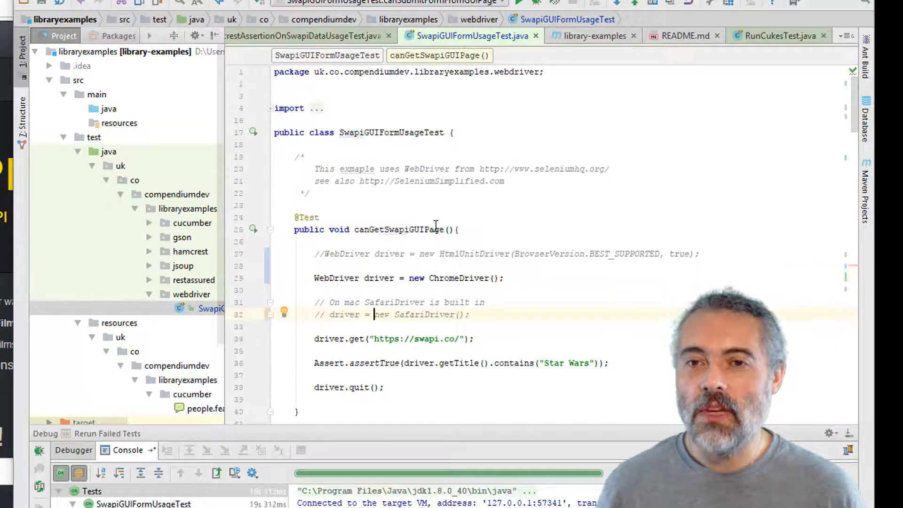
{"action": "scroll", "scroll_direction": "down", "scroll_amount": 3}
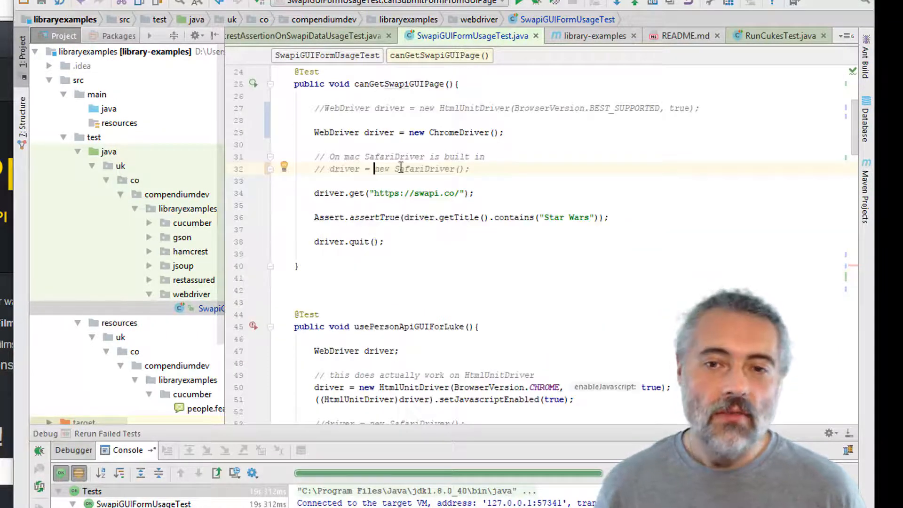